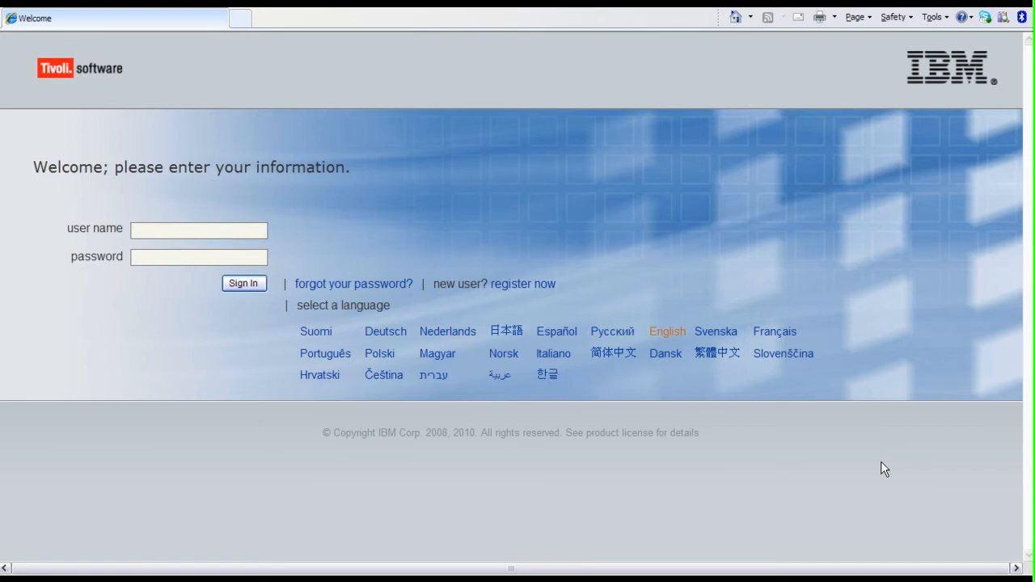
Preview the sign-in page in French and German, then return it to English
{"action": "left_click", "coordinate": [197, 230]}
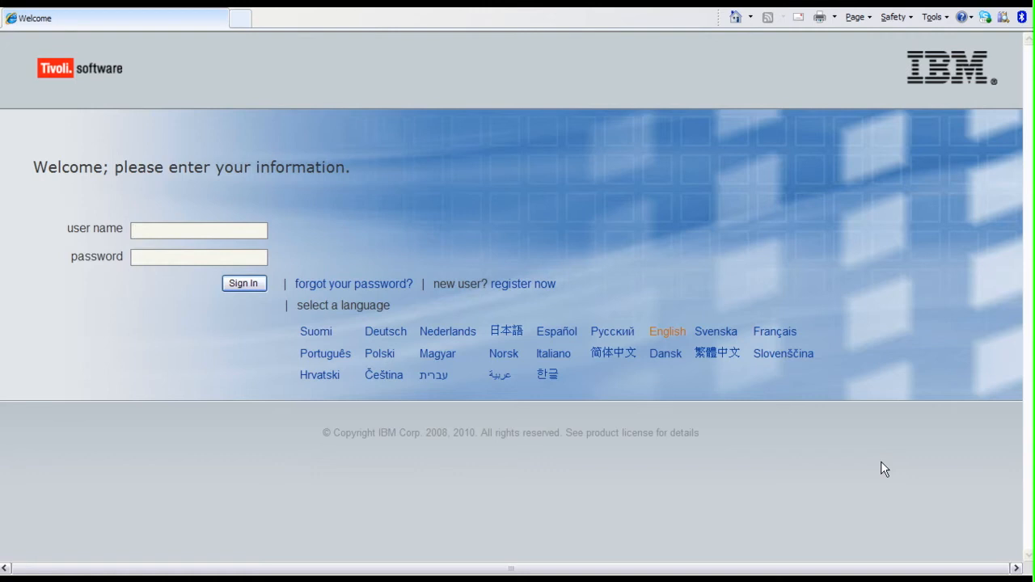
{"action": "left_click", "coordinate": [198, 230]}
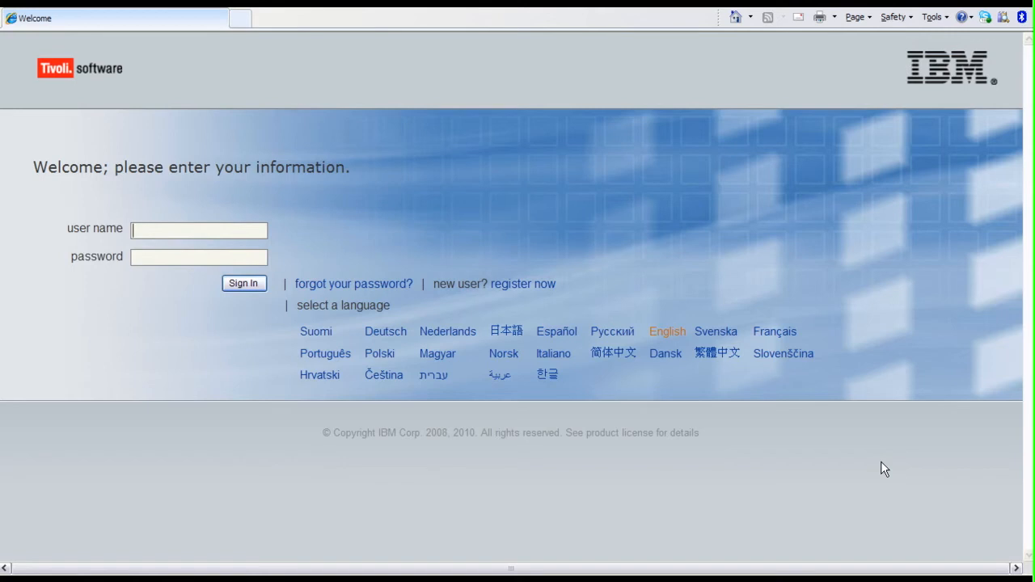
{"action": "mouse_move", "coordinate": [783, 353]}
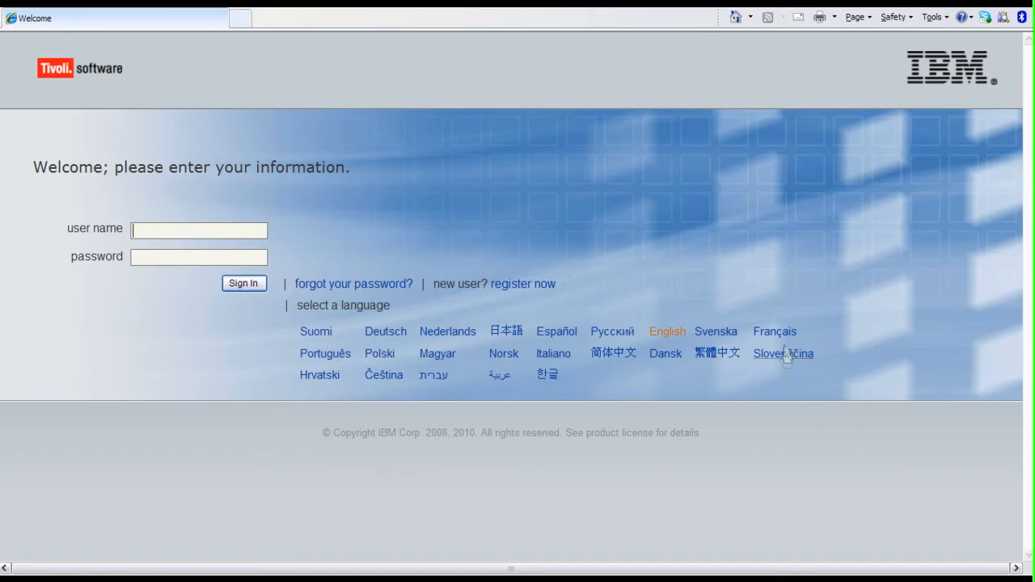
{"action": "left_click", "coordinate": [772, 330]}
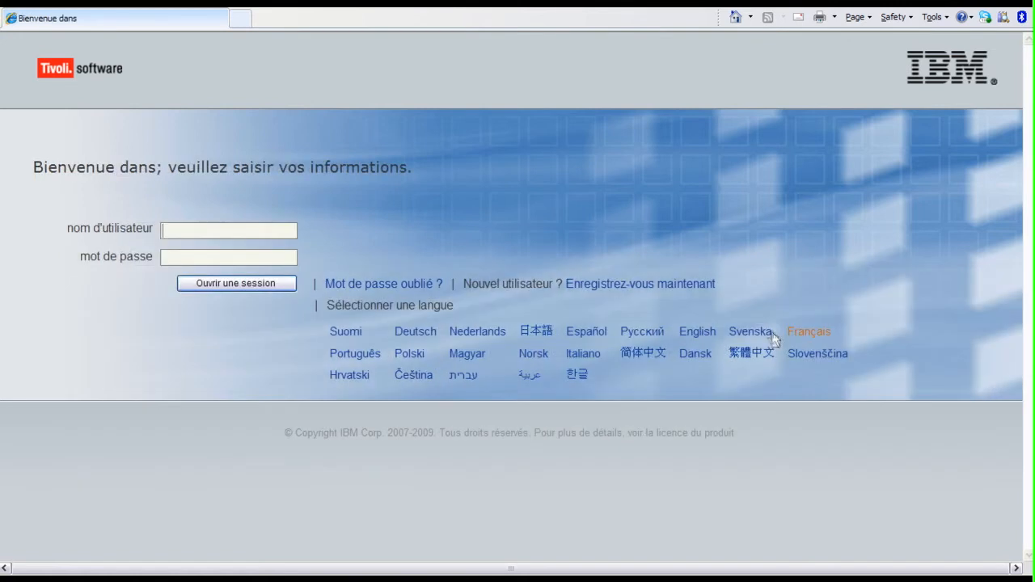
{"action": "mouse_move", "coordinate": [585, 331]}
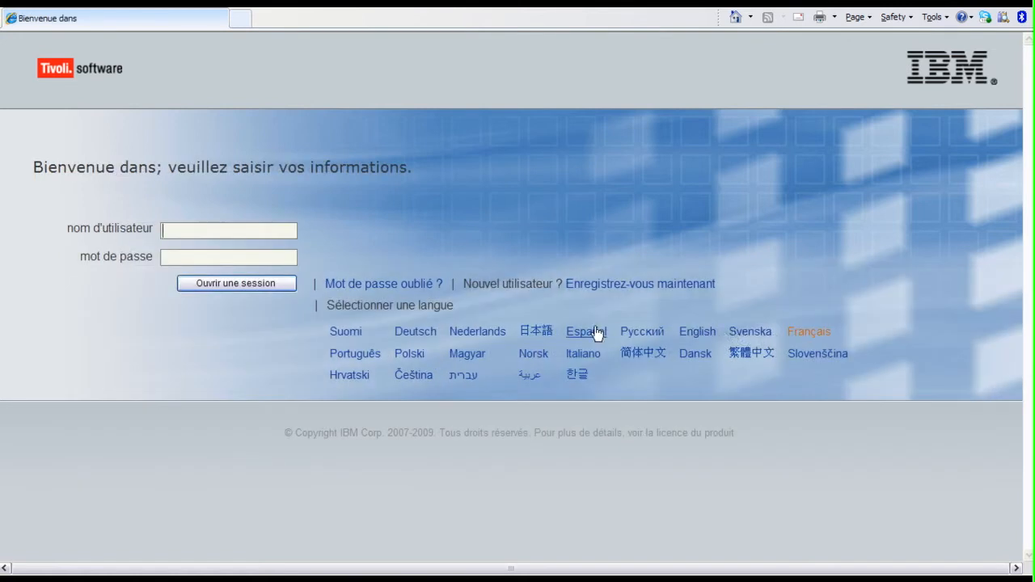
{"action": "mouse_move", "coordinate": [414, 332]}
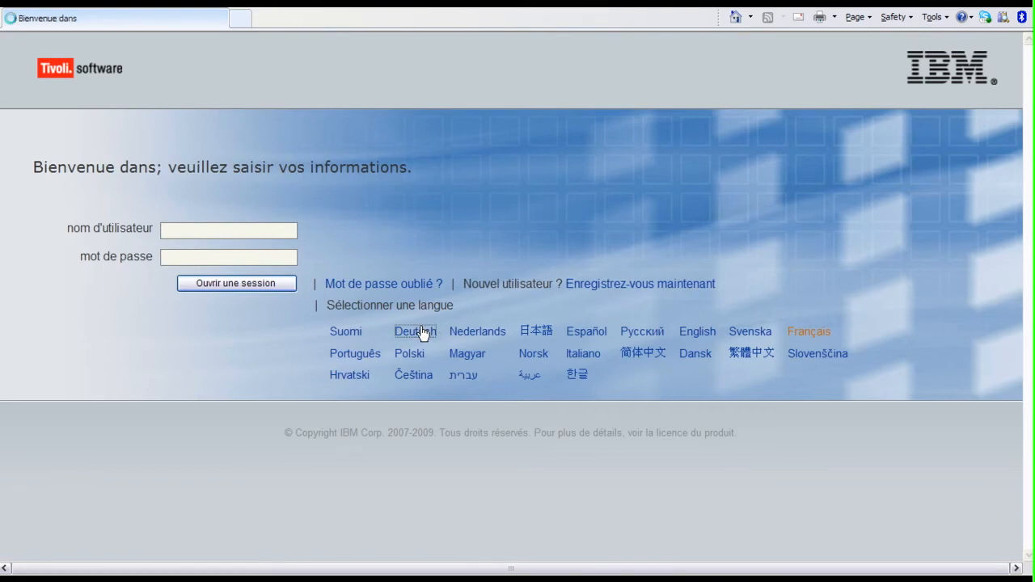
{"action": "left_click", "coordinate": [414, 330]}
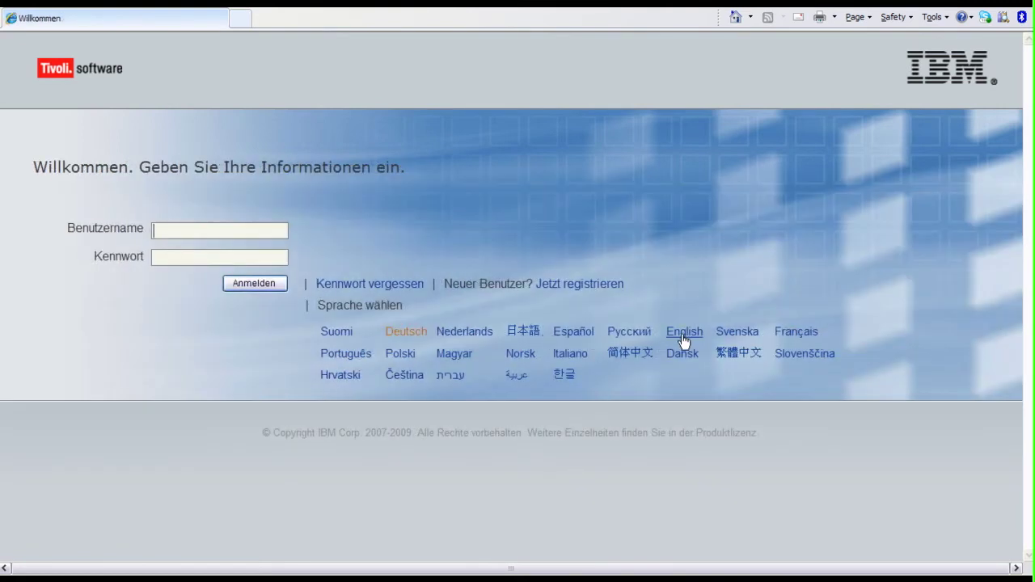
{"action": "left_click", "coordinate": [683, 331]}
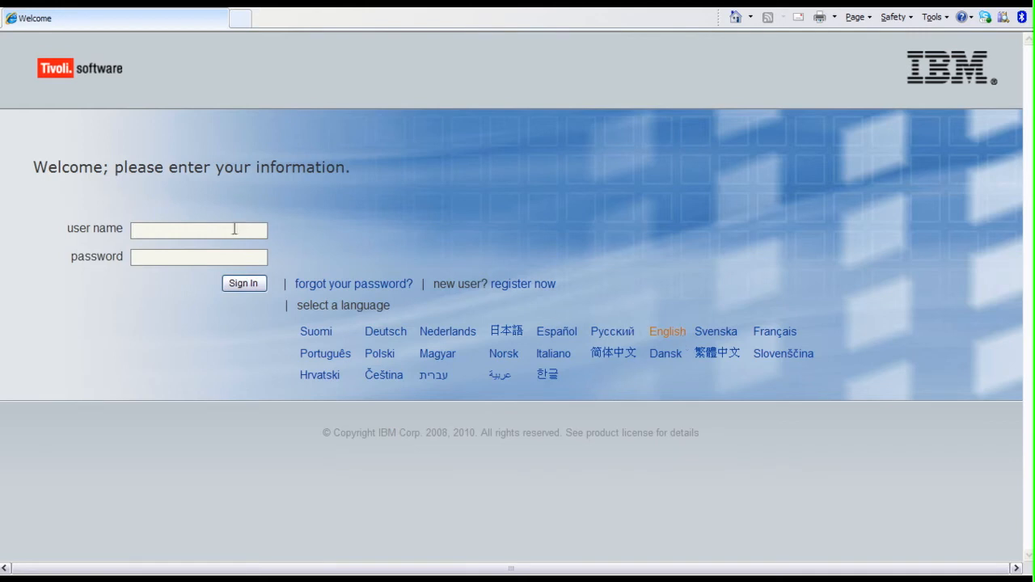
Sign in as the self-service user to load the Start Center
{"action": "type", "text": "sduser"}
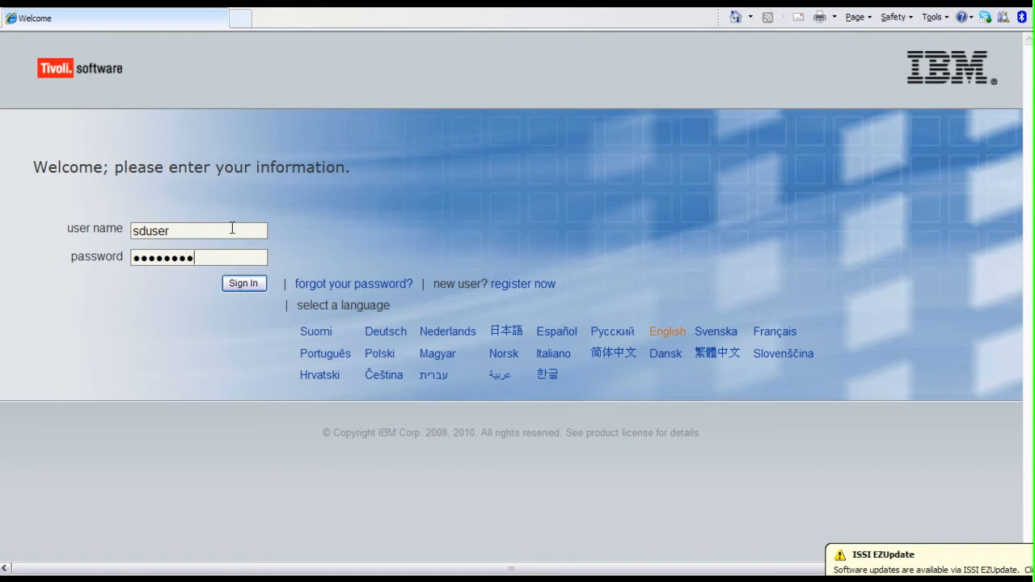
{"action": "left_click", "coordinate": [242, 283]}
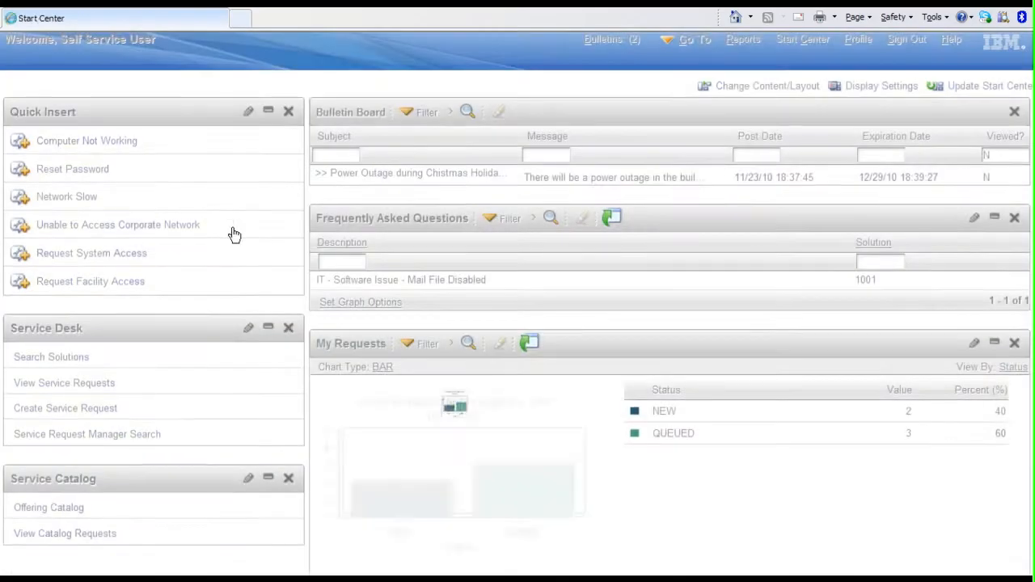
{"action": "mouse_move", "coordinate": [233, 233]}
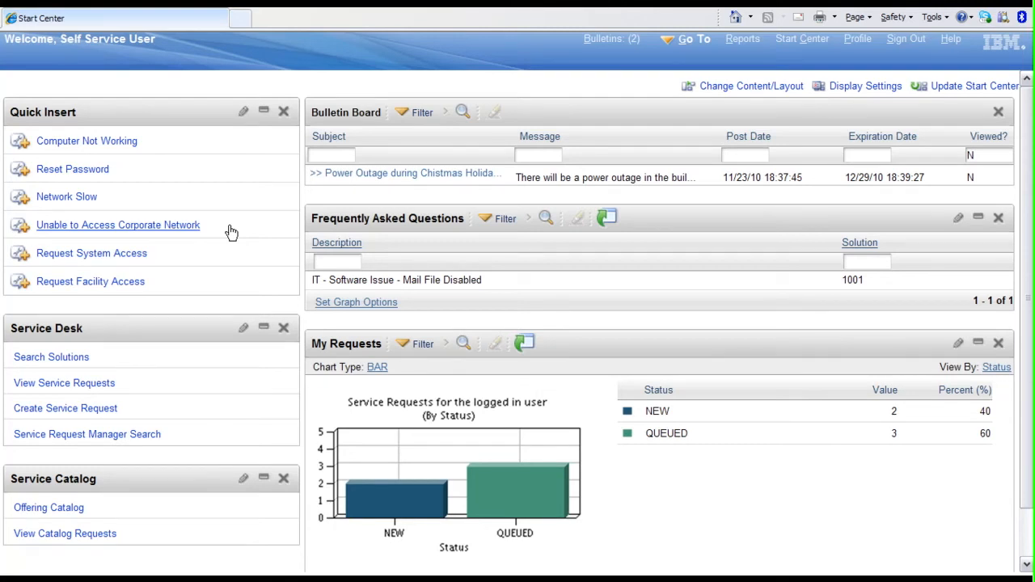
{"action": "mouse_move", "coordinate": [146, 356]}
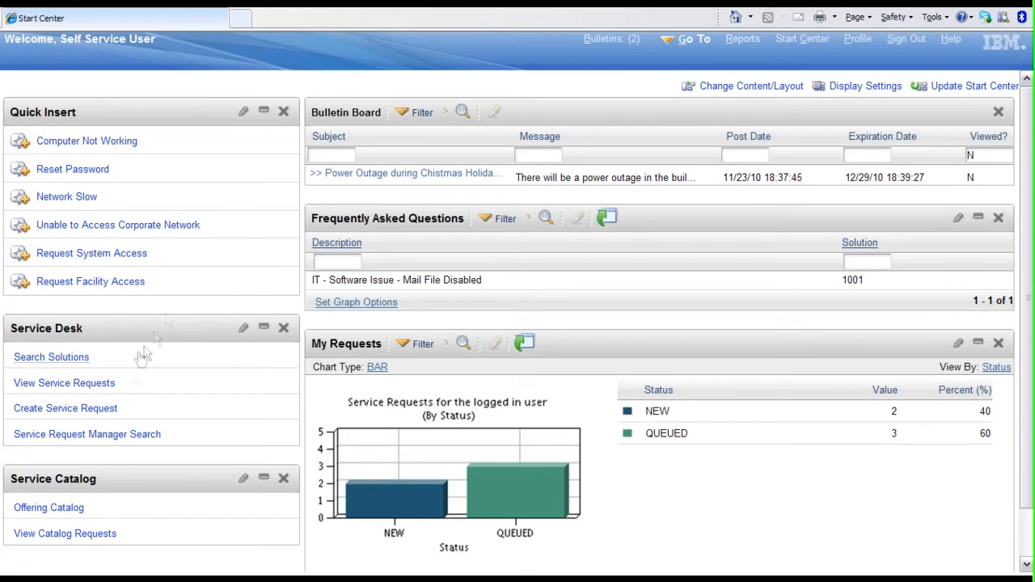
{"action": "mouse_move", "coordinate": [78, 514]}
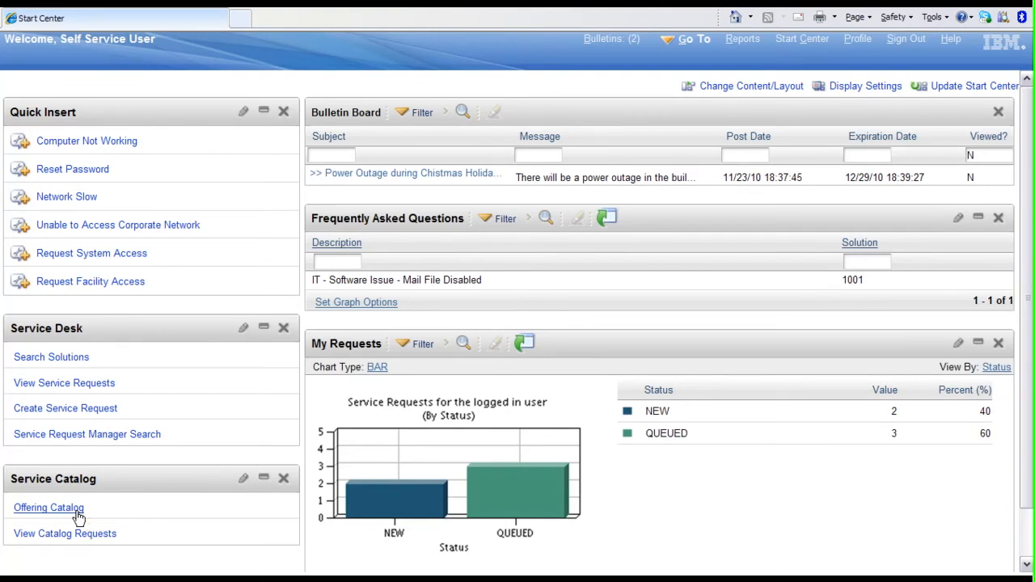
Expand End User Services and IT Services and list all five catalog offerings
{"action": "left_click", "coordinate": [49, 507]}
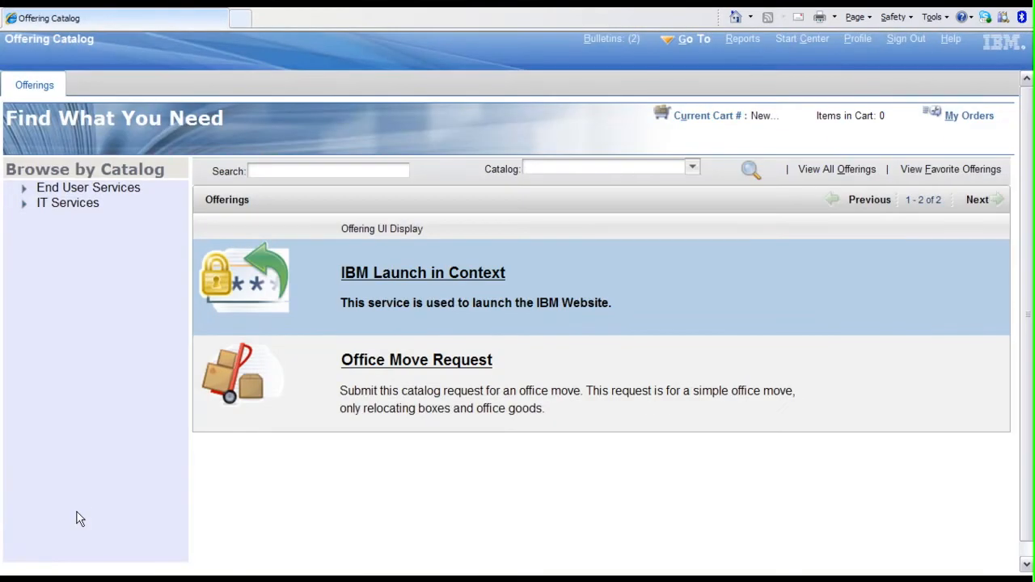
{"action": "mouse_move", "coordinate": [162, 443]}
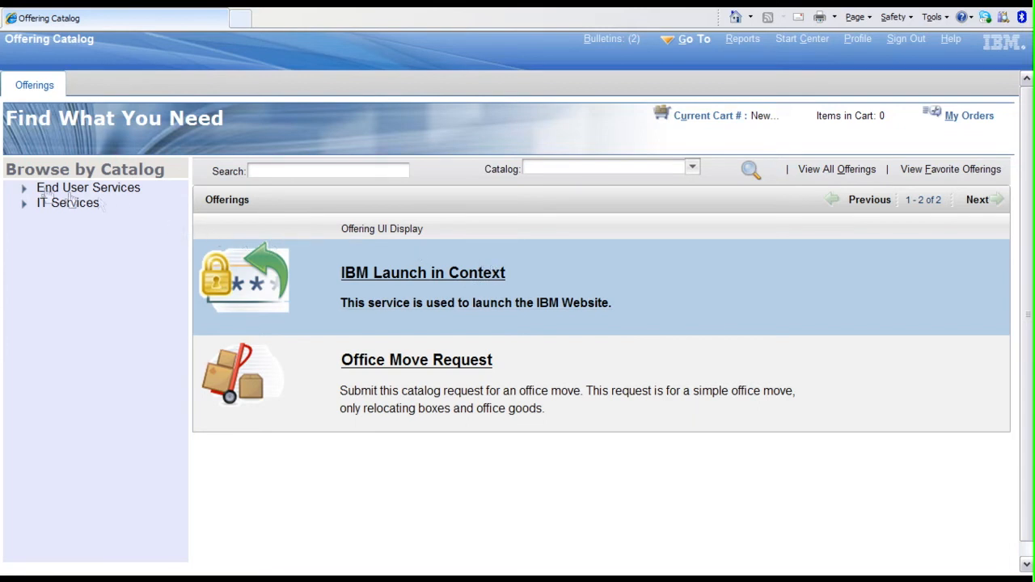
{"action": "left_click", "coordinate": [23, 187]}
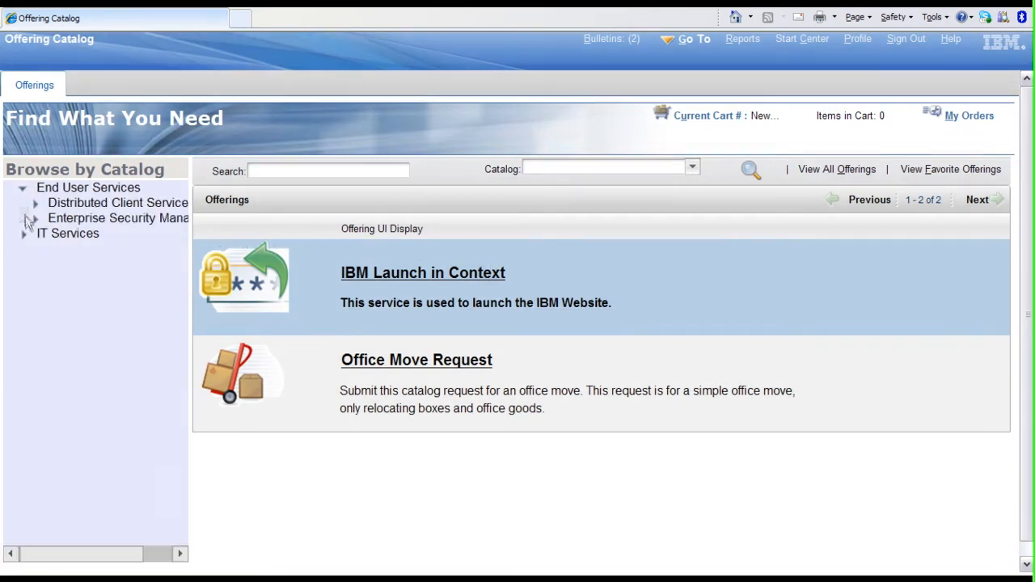
{"action": "left_click", "coordinate": [24, 233]}
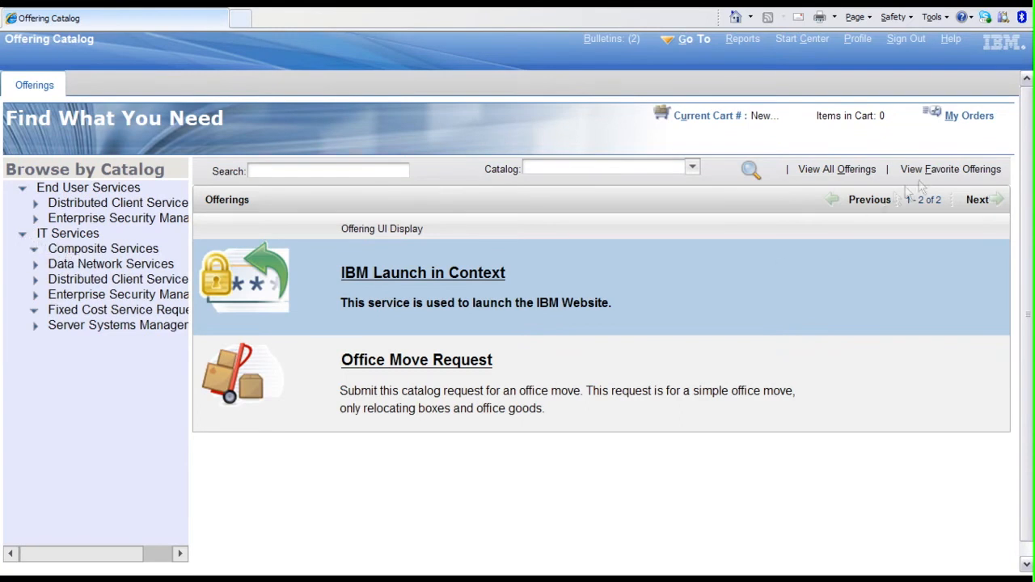
{"action": "mouse_move", "coordinate": [941, 165]}
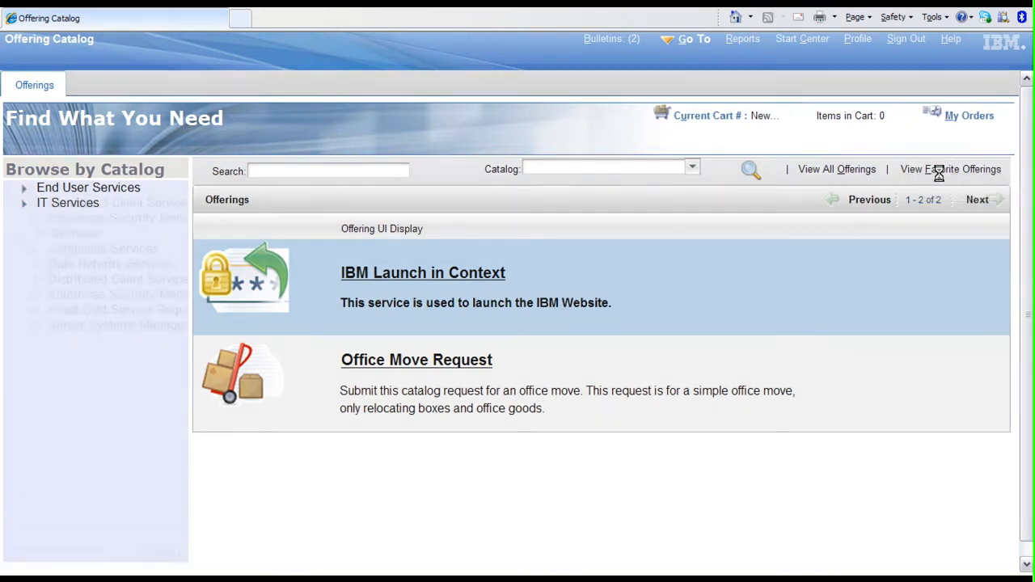
{"action": "left_click", "coordinate": [950, 169]}
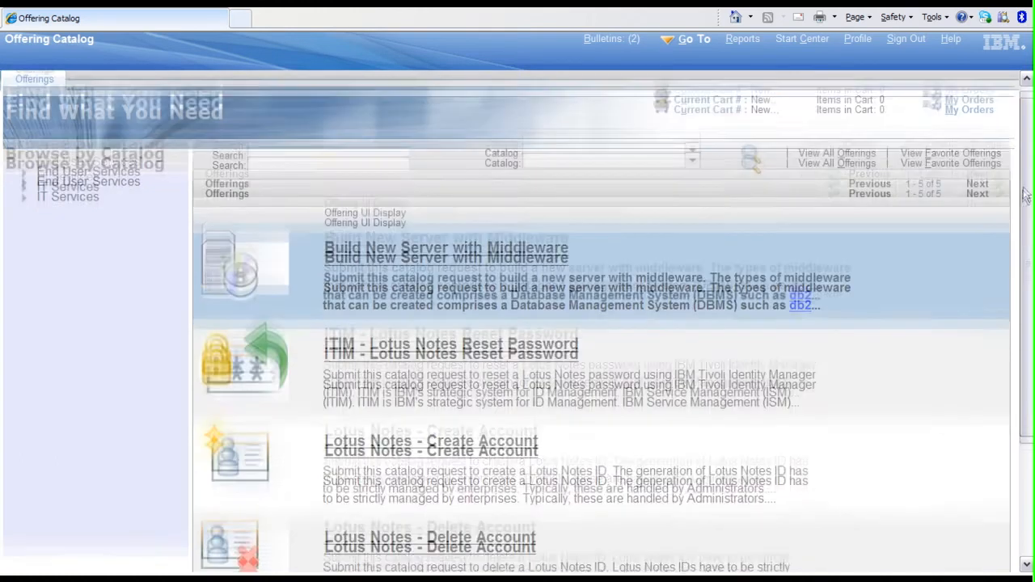
{"action": "scroll", "scroll_direction": "down", "scroll_amount": 3}
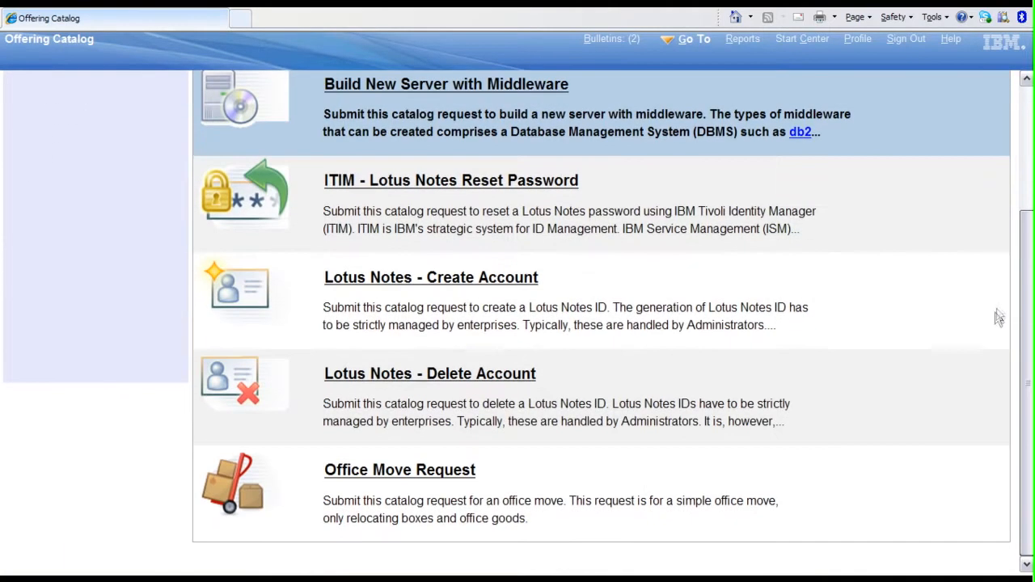
{"action": "mouse_move", "coordinate": [449, 485]}
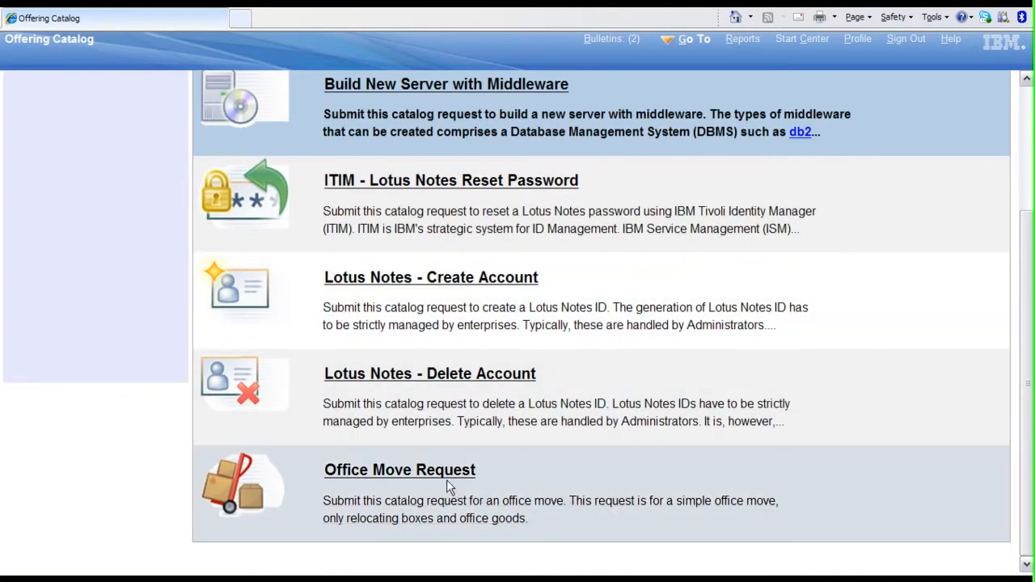
{"action": "mouse_move", "coordinate": [443, 482]}
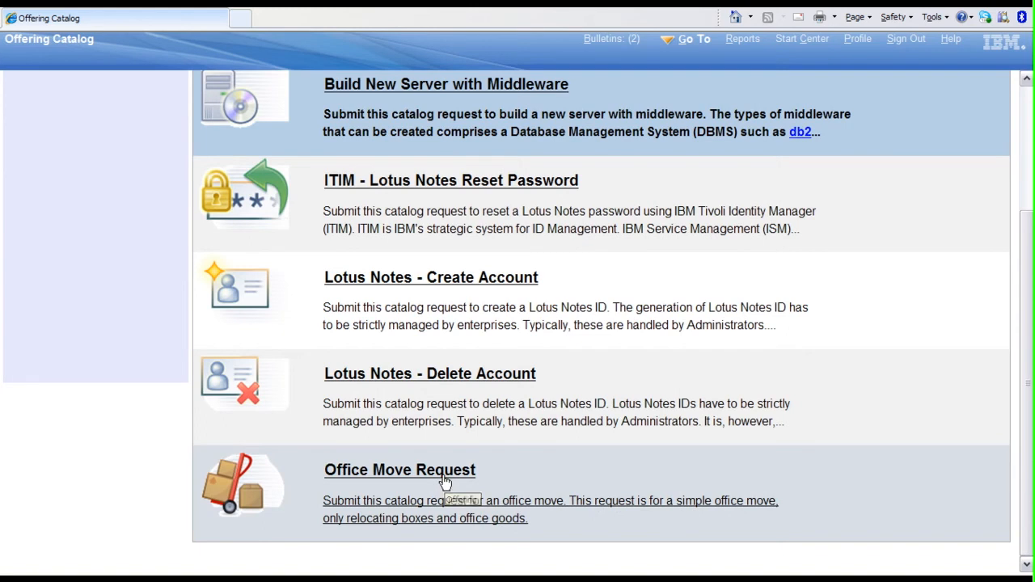
{"action": "mouse_move", "coordinate": [445, 482]}
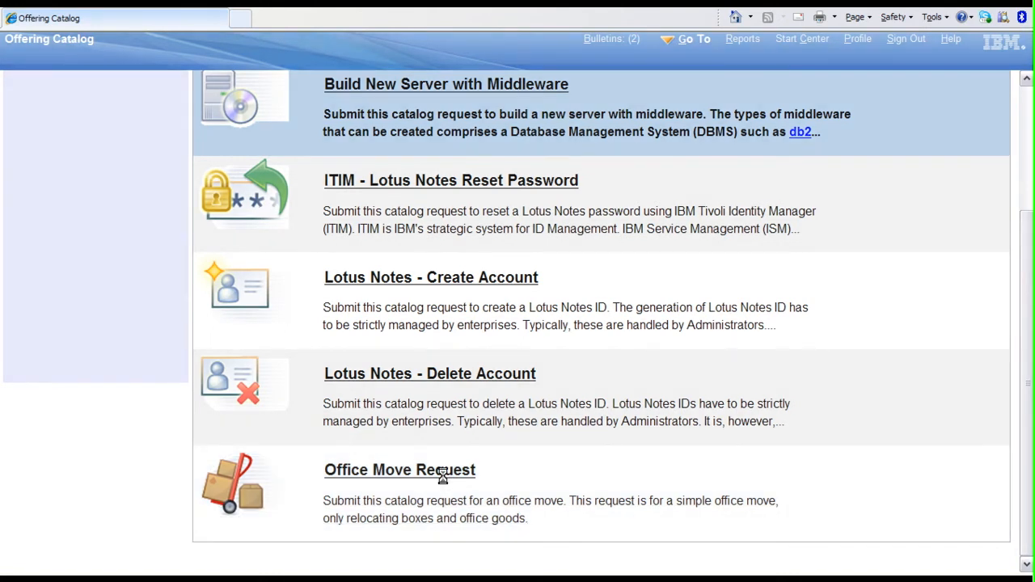
Bring up the Office Move Request order form, then cancel it back to the catalog
{"action": "left_click", "coordinate": [399, 468]}
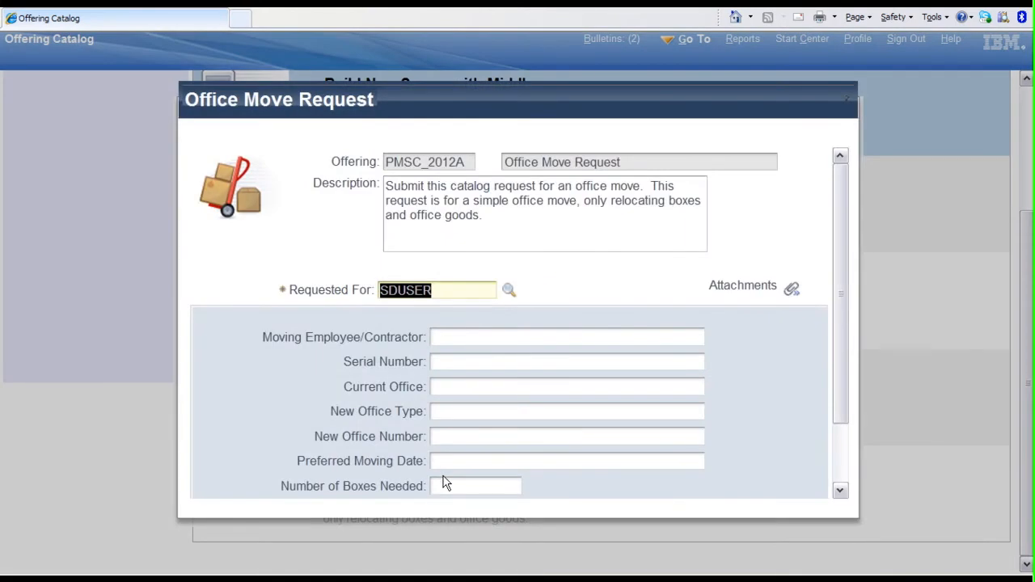
{"action": "mouse_move", "coordinate": [805, 274]}
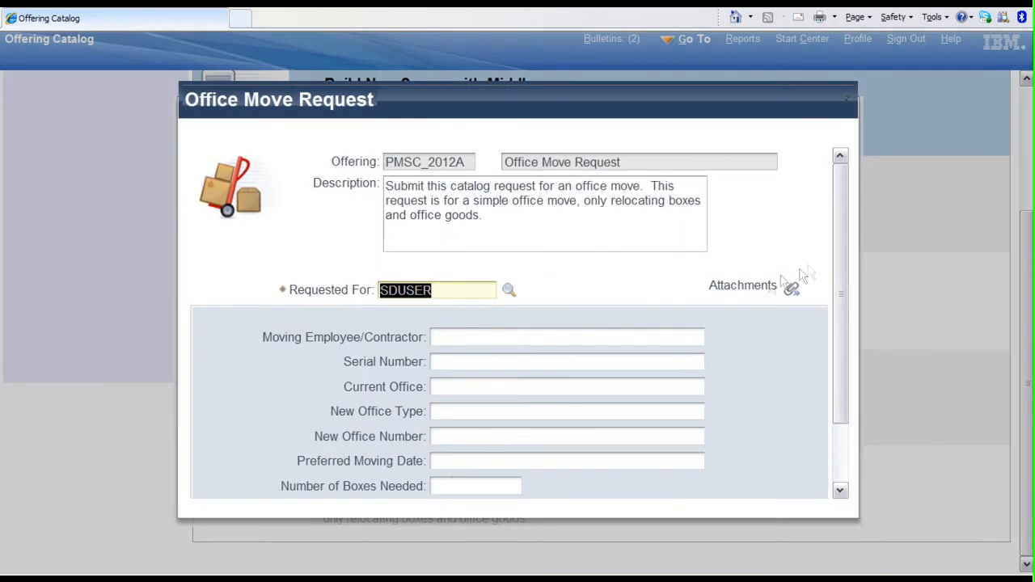
{"action": "scroll", "scroll_direction": "down", "scroll_amount": 3}
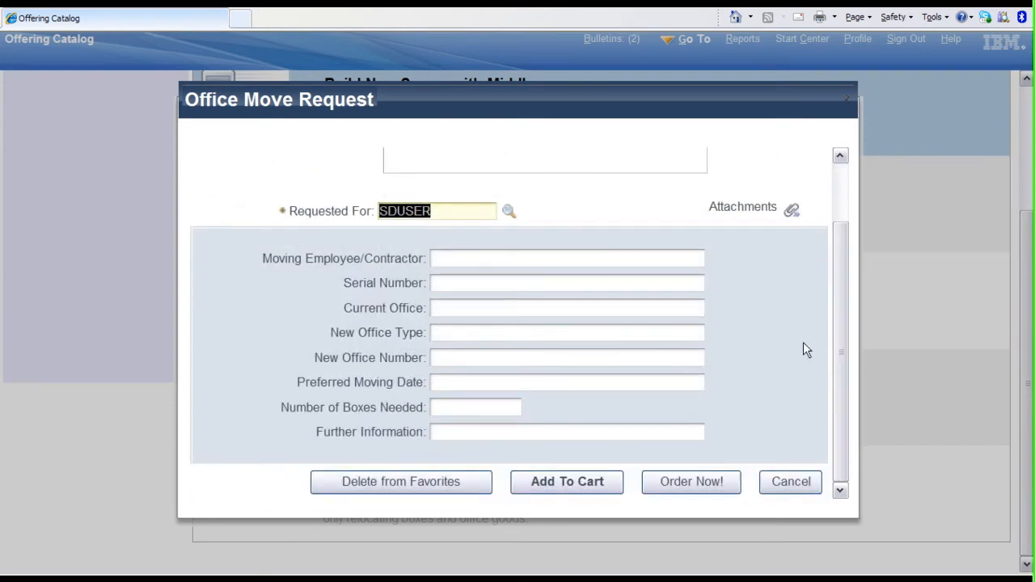
{"action": "mouse_move", "coordinate": [766, 362]}
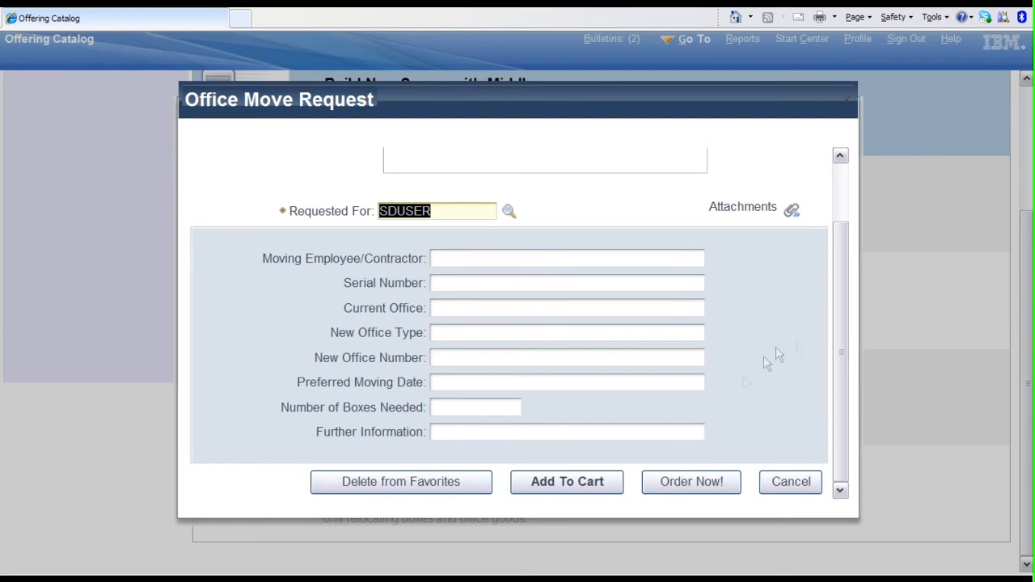
{"action": "mouse_move", "coordinate": [692, 481]}
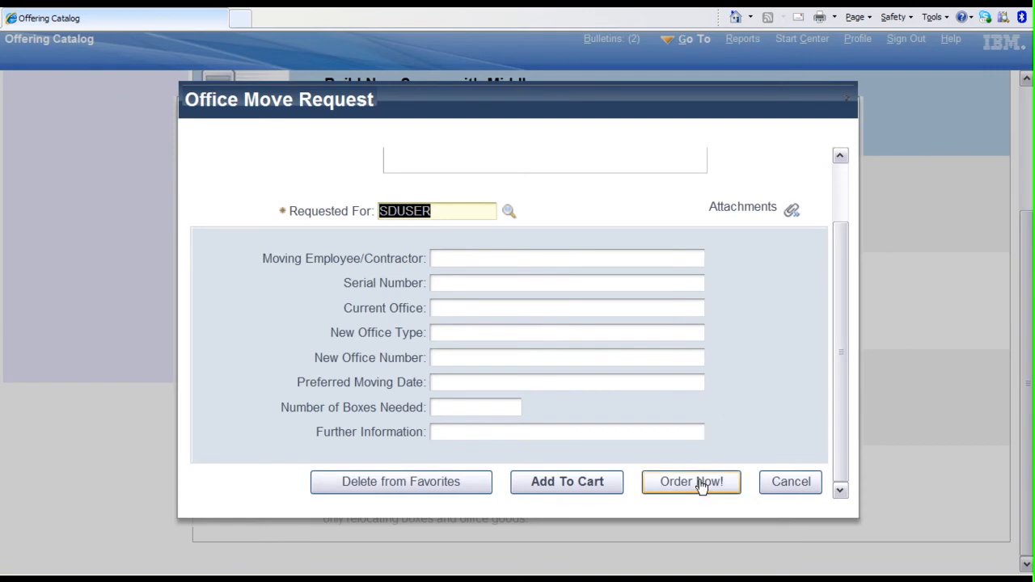
{"action": "mouse_move", "coordinate": [791, 482]}
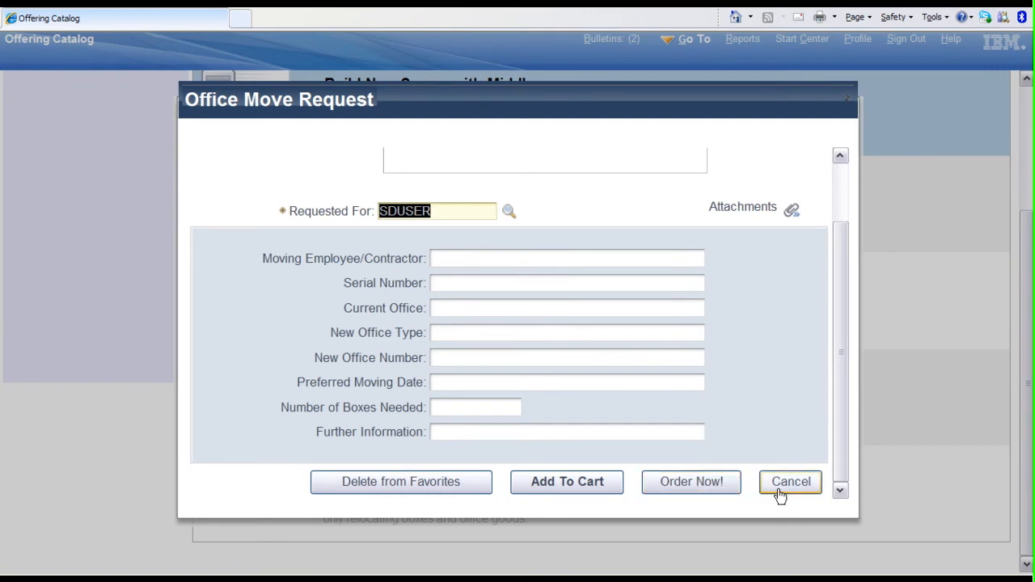
{"action": "left_click", "coordinate": [789, 482]}
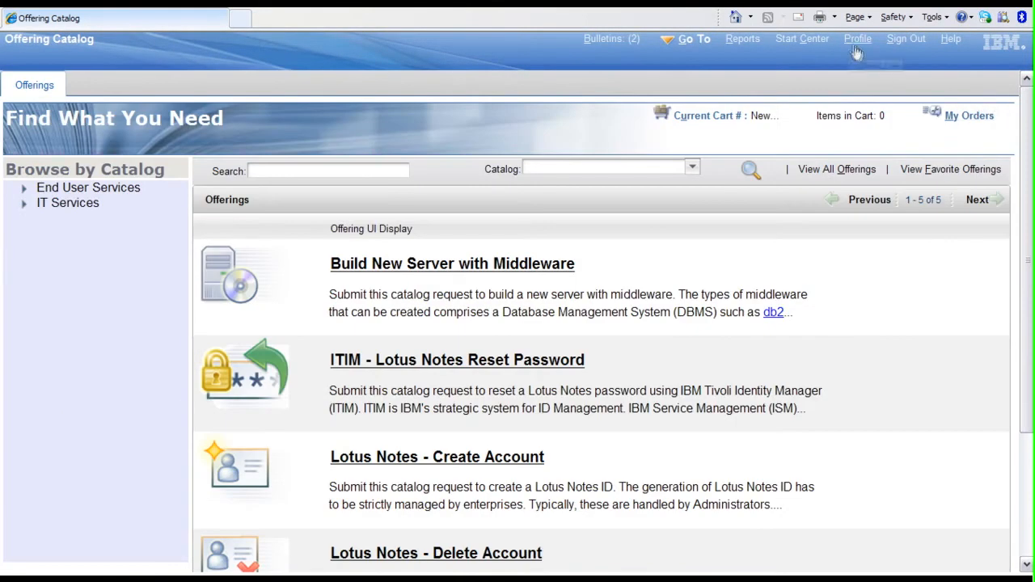
Return to the Start Center, show My Requests as a list, and dismiss the calendar alert
{"action": "left_click", "coordinate": [802, 39]}
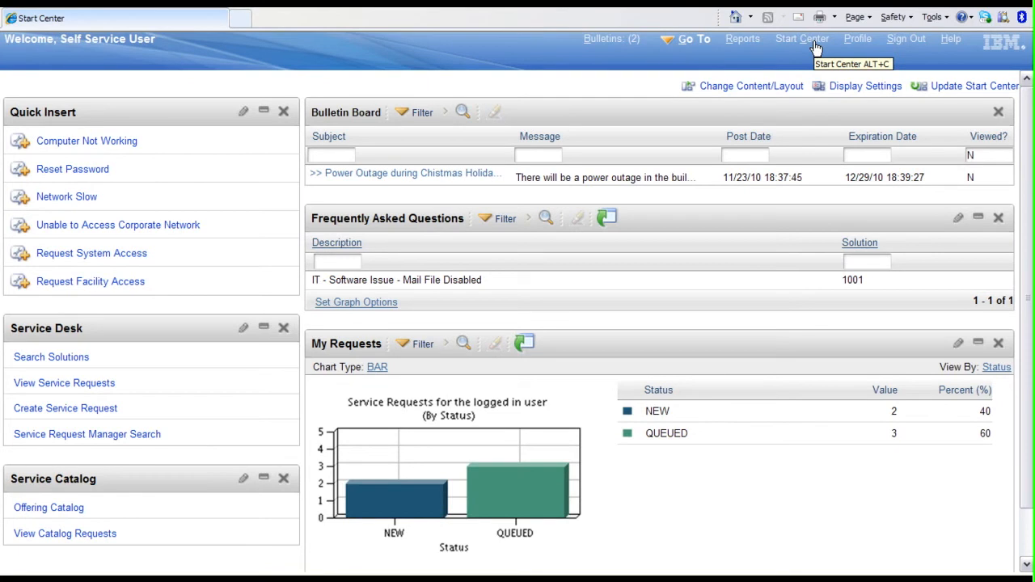
{"action": "mouse_move", "coordinate": [800, 39]}
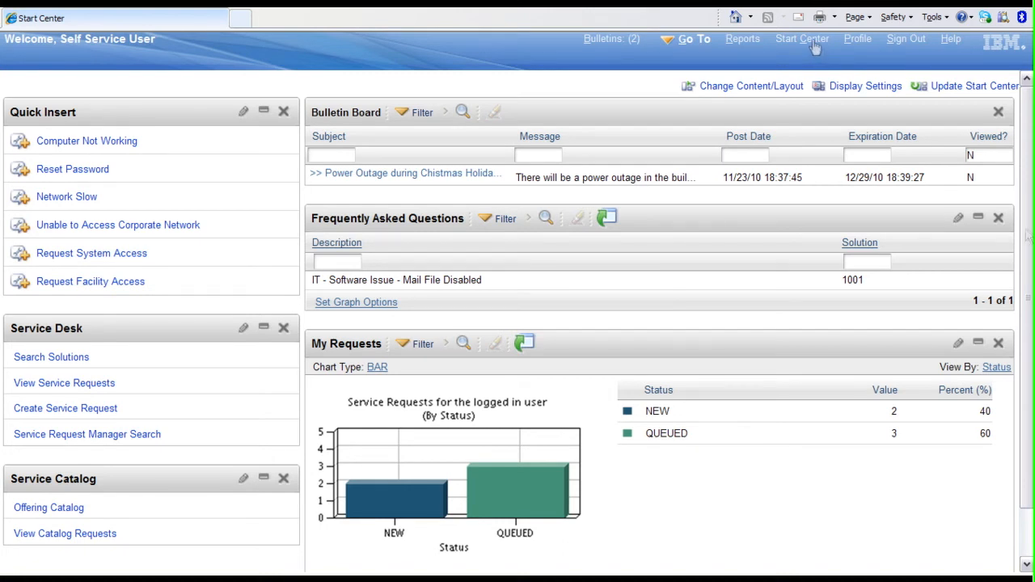
{"action": "scroll", "scroll_direction": "down", "scroll_amount": 3}
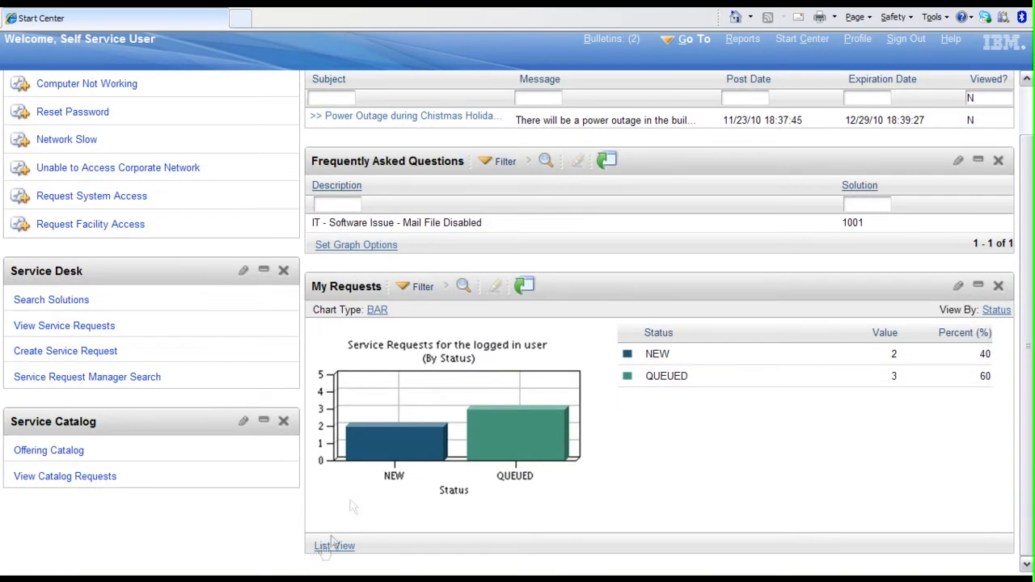
{"action": "mouse_move", "coordinate": [336, 563]}
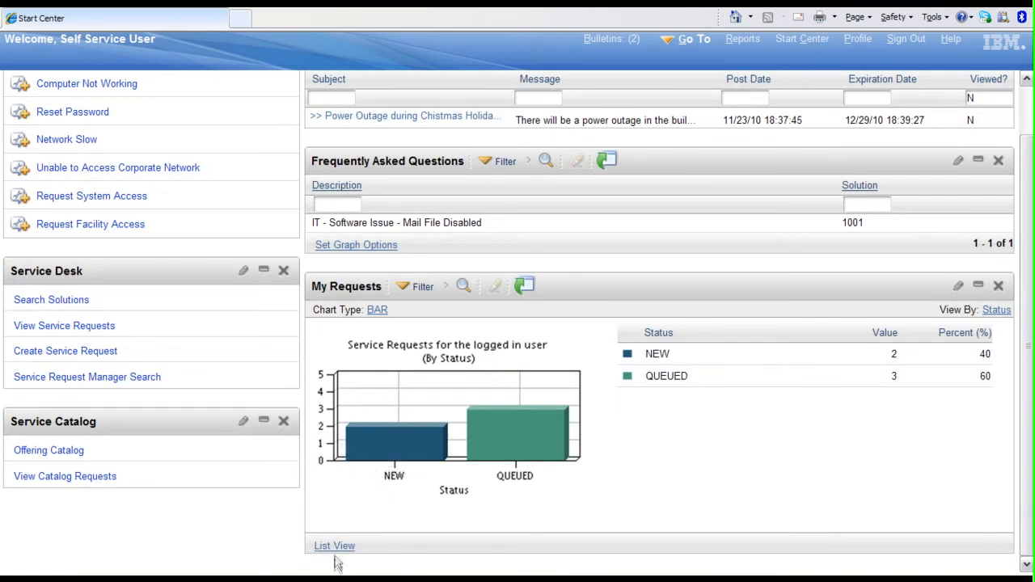
{"action": "left_click", "coordinate": [333, 544]}
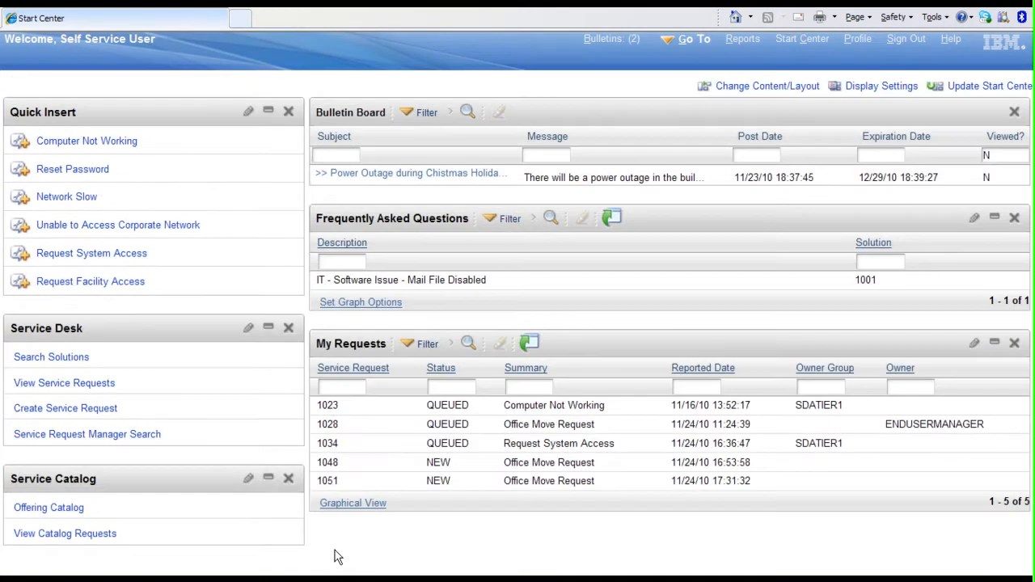
{"action": "mouse_move", "coordinate": [364, 505]}
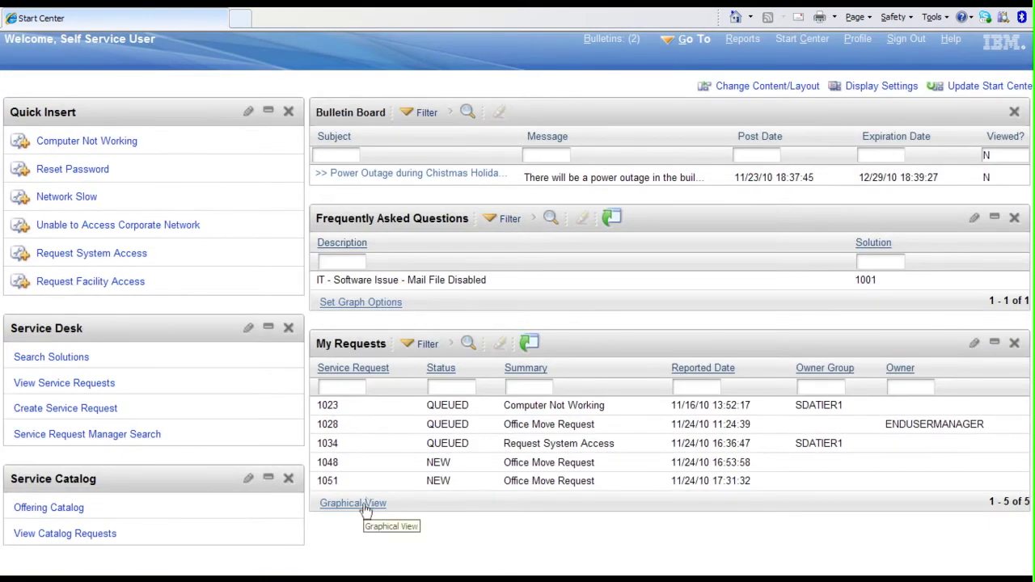
{"action": "mouse_move", "coordinate": [410, 420]}
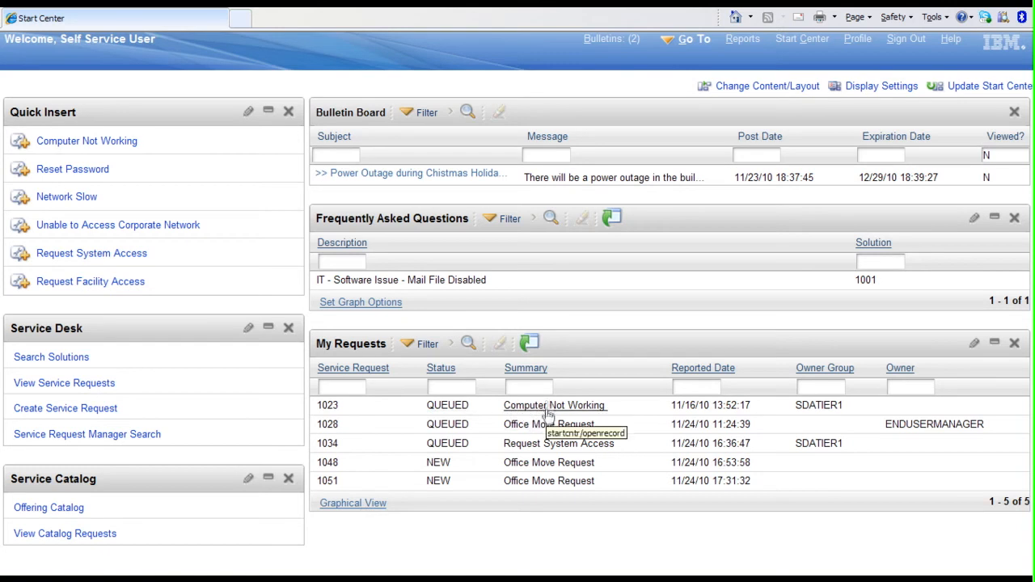
{"action": "mouse_move", "coordinate": [999, 434]}
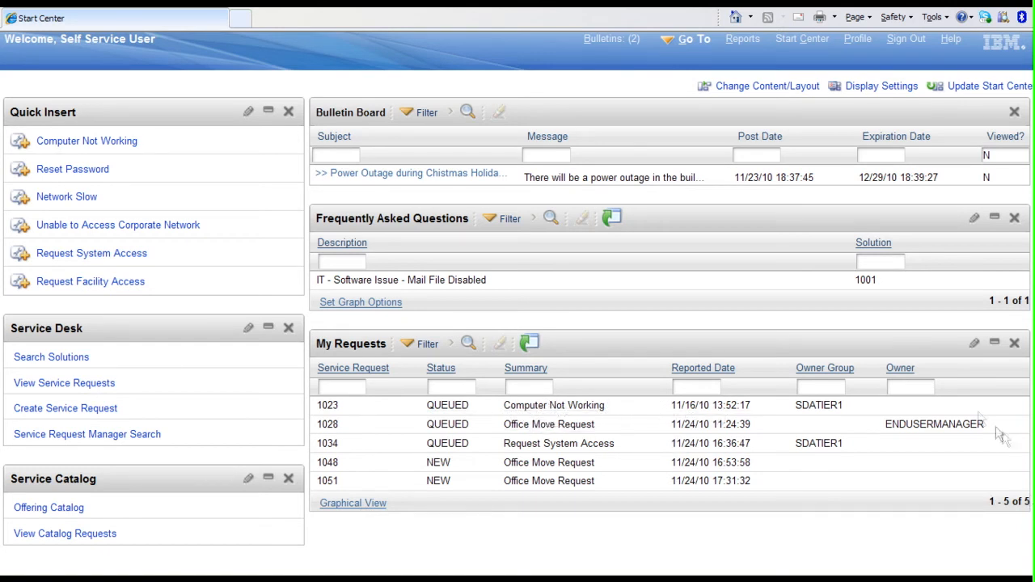
{"action": "mouse_move", "coordinate": [934, 423]}
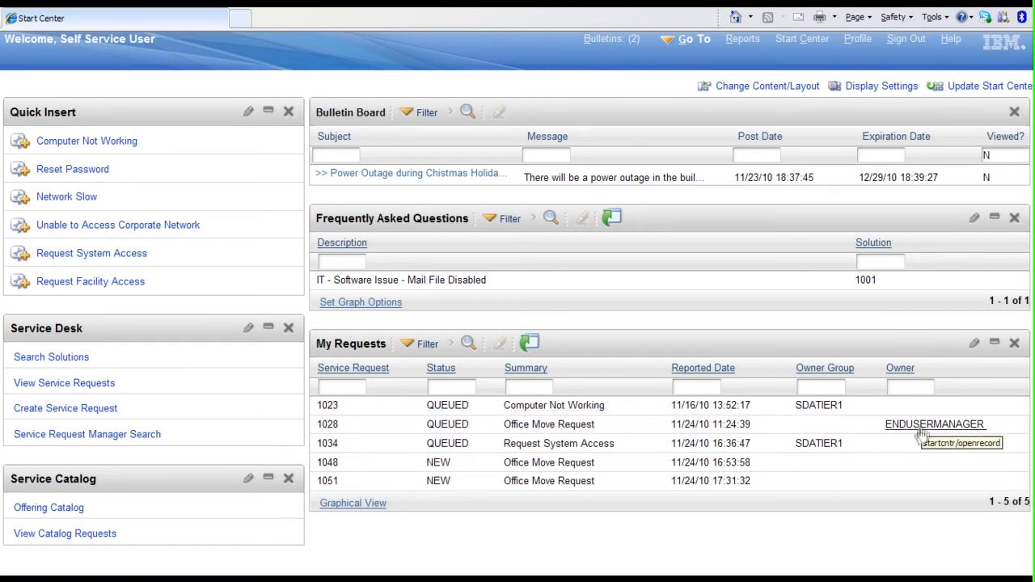
{"action": "mouse_move", "coordinate": [908, 435]}
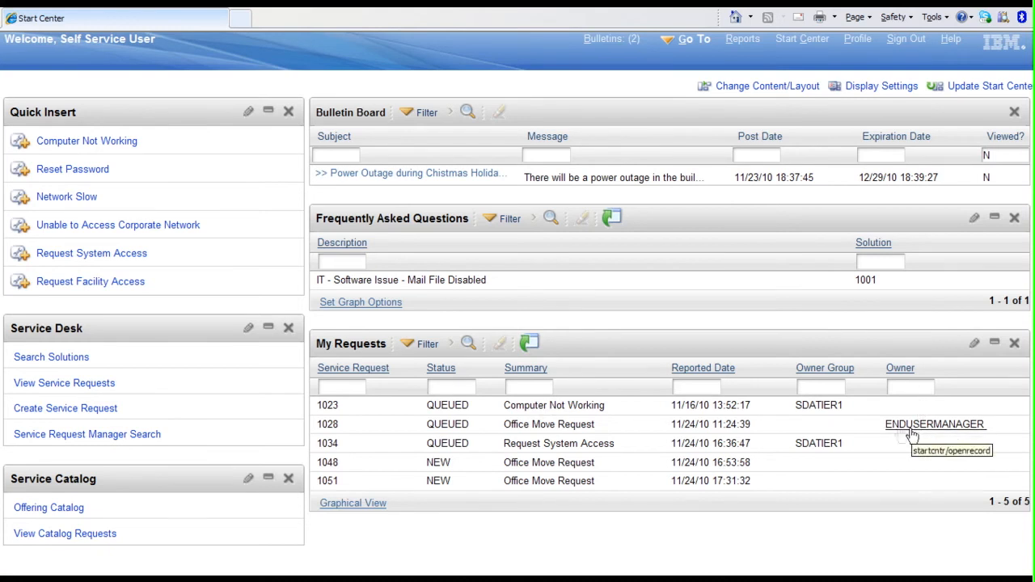
{"action": "mouse_move", "coordinate": [553, 404]}
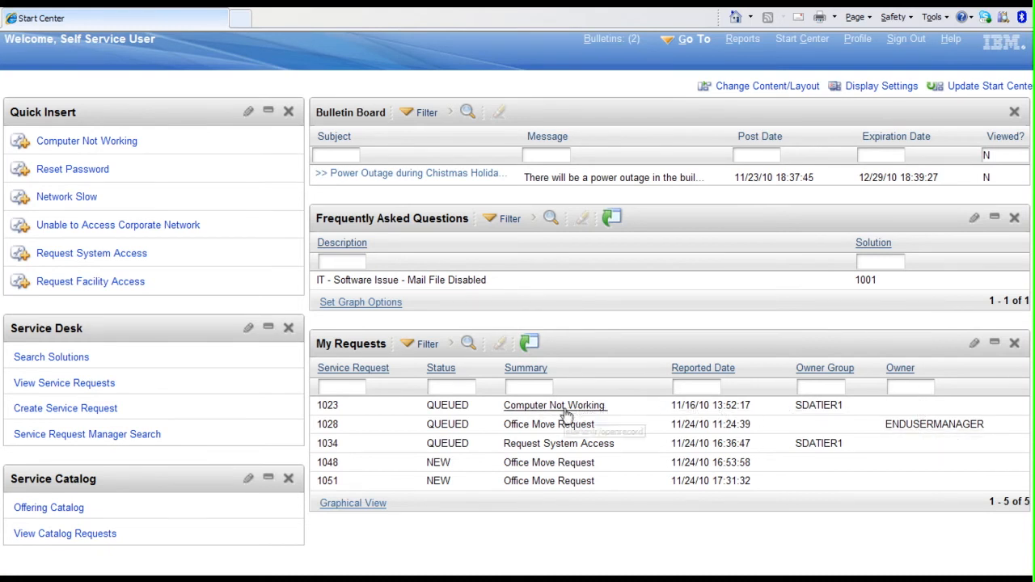
{"action": "mouse_move", "coordinate": [535, 412]}
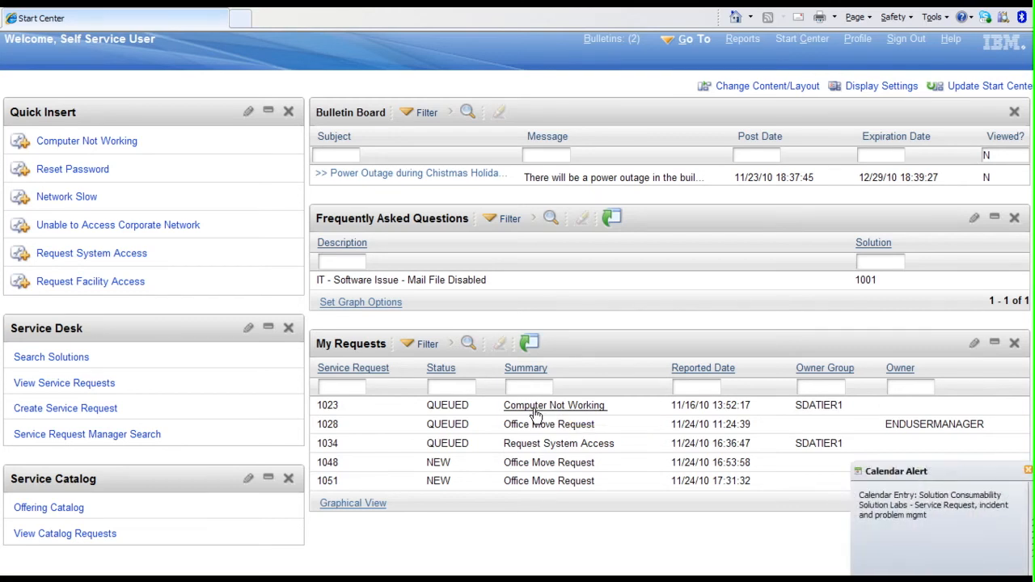
{"action": "mouse_move", "coordinate": [1004, 476]}
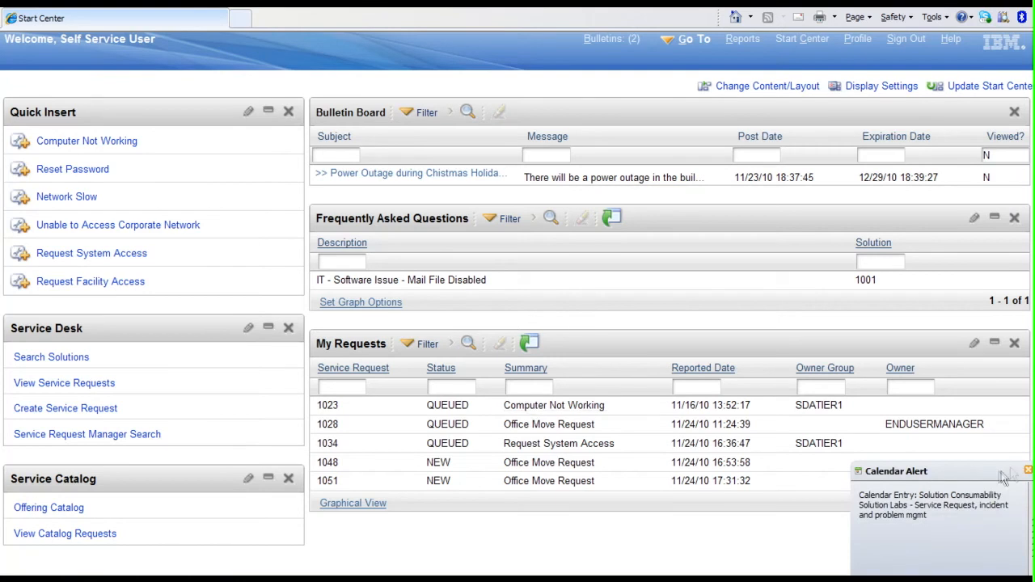
{"action": "left_click", "coordinate": [1029, 468]}
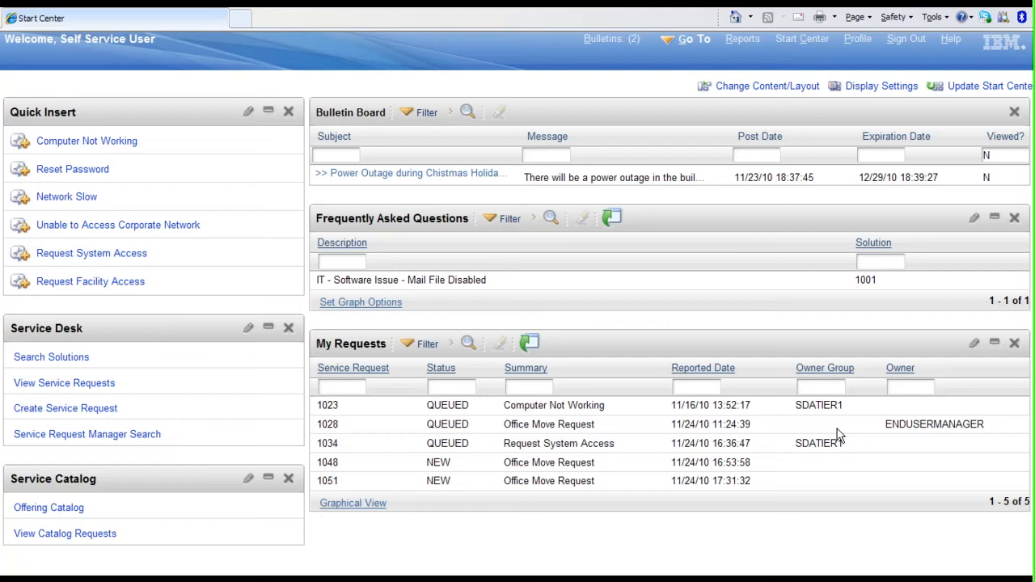
{"action": "mouse_move", "coordinate": [824, 368]}
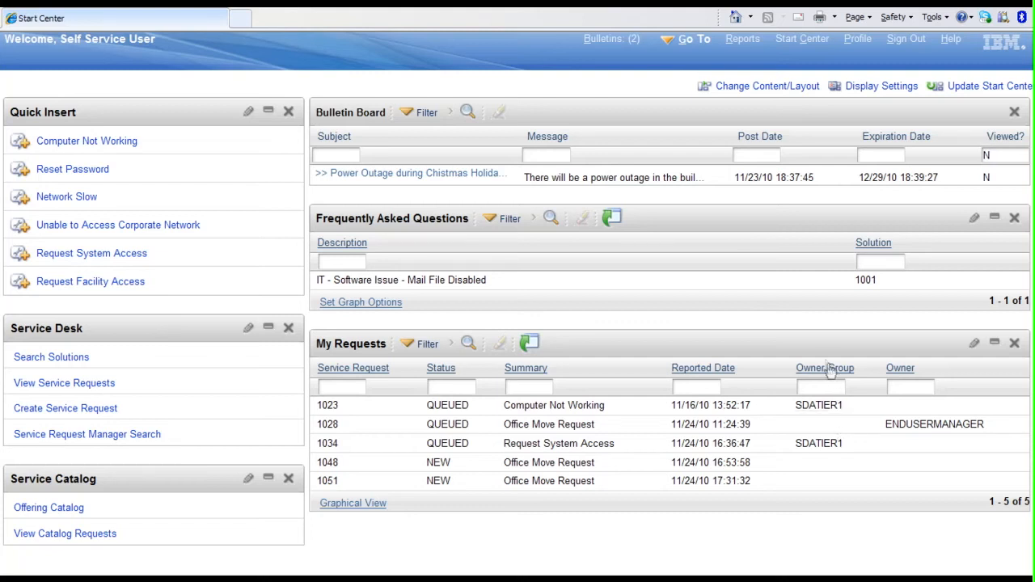
{"action": "mouse_move", "coordinate": [908, 52]}
{"action": "type", "text": "s"}
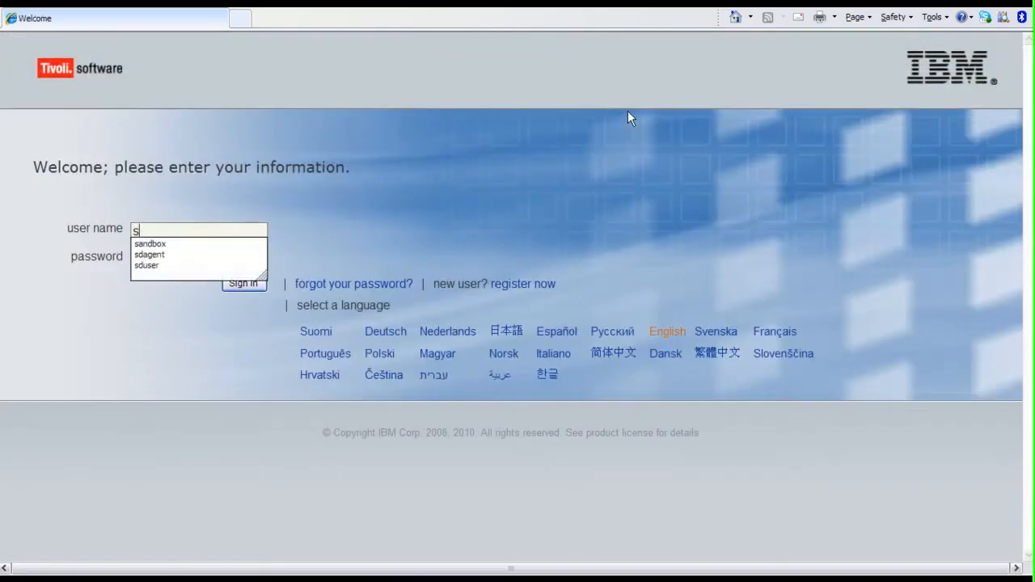
Enter sdagent as the user name from autocomplete and move to the password field
{"action": "type", "text": "da"}
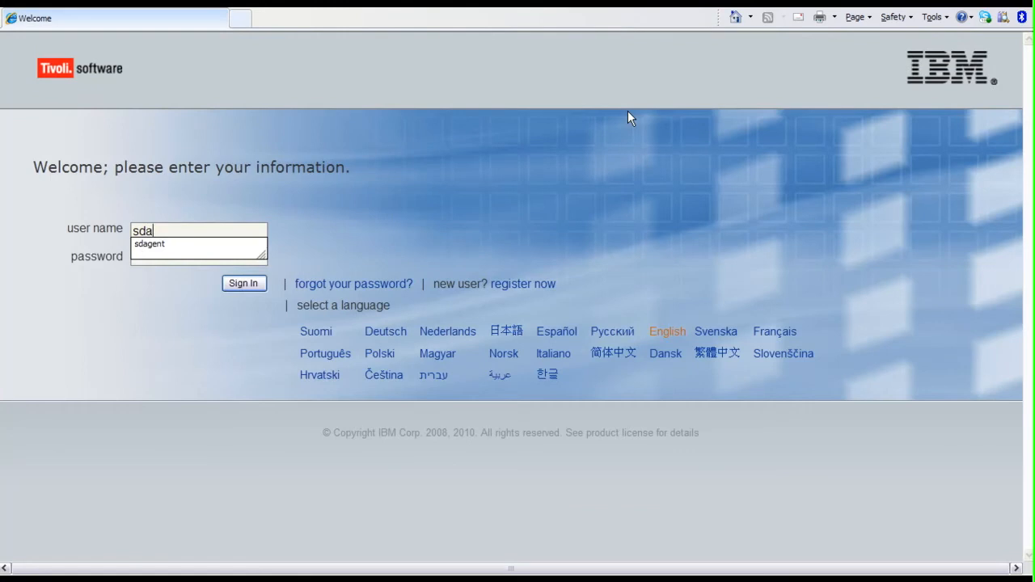
{"action": "mouse_move", "coordinate": [149, 242]}
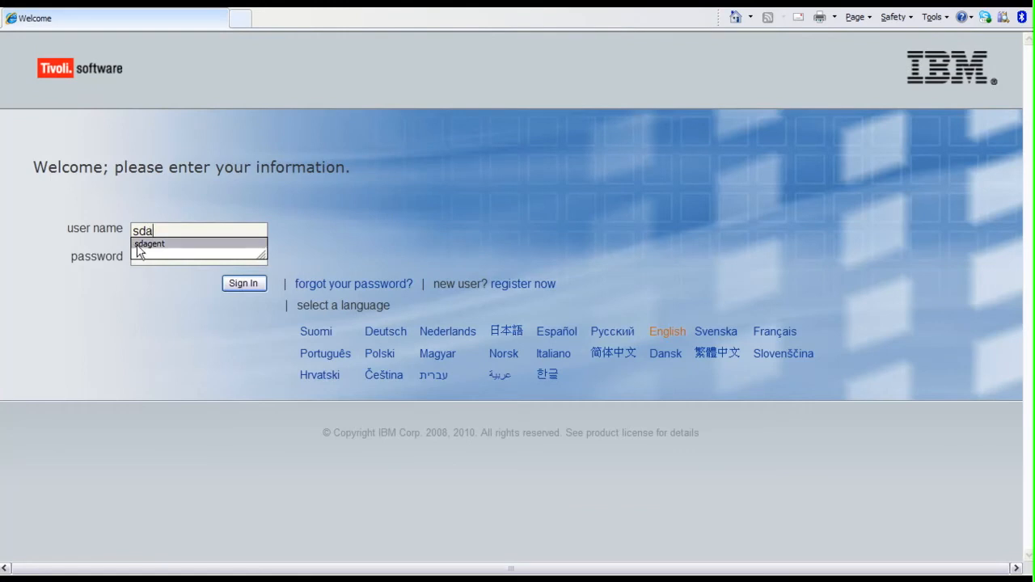
{"action": "left_click", "coordinate": [149, 242]}
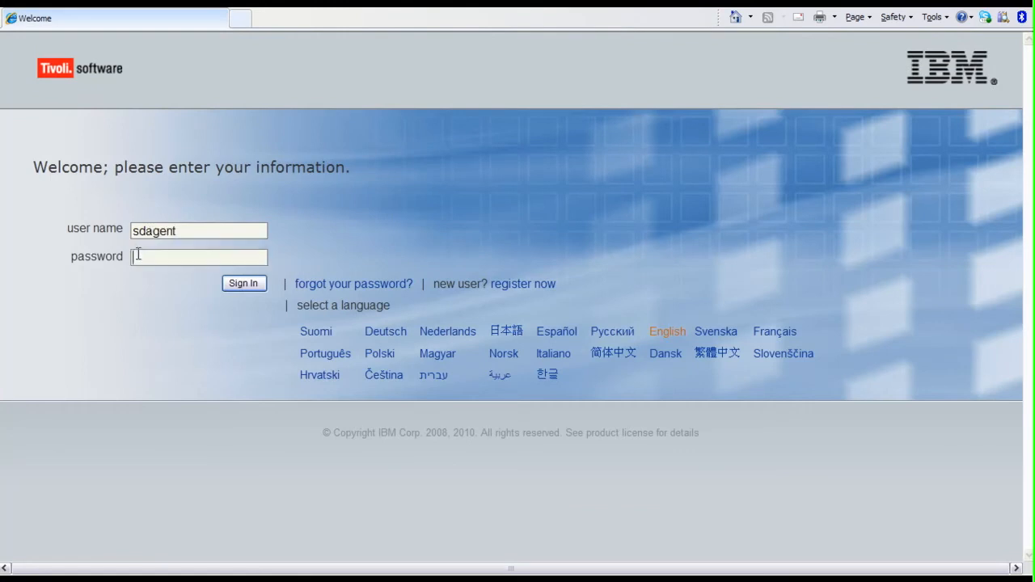
{"action": "left_click", "coordinate": [243, 283]}
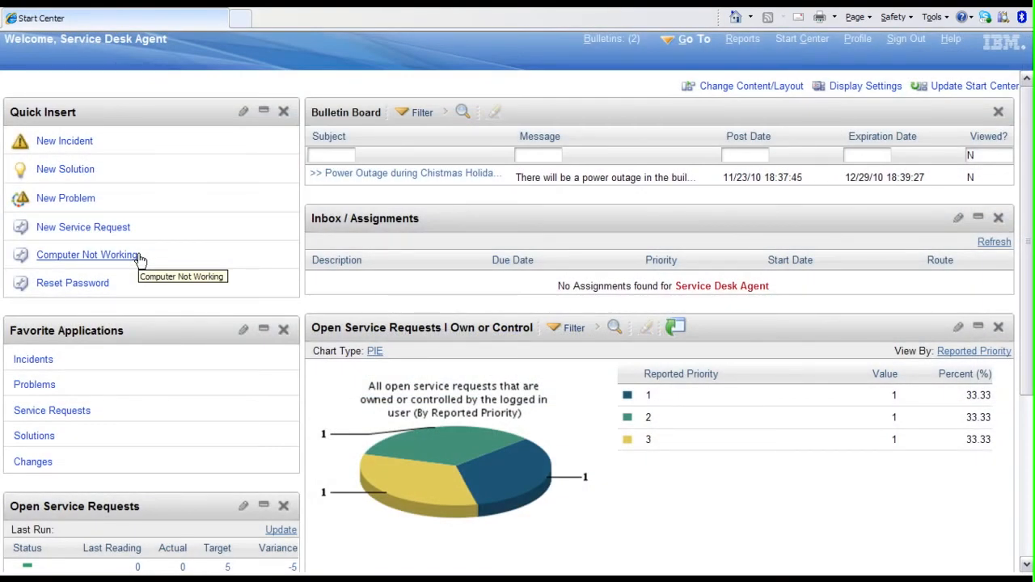
{"action": "mouse_move", "coordinate": [145, 255]}
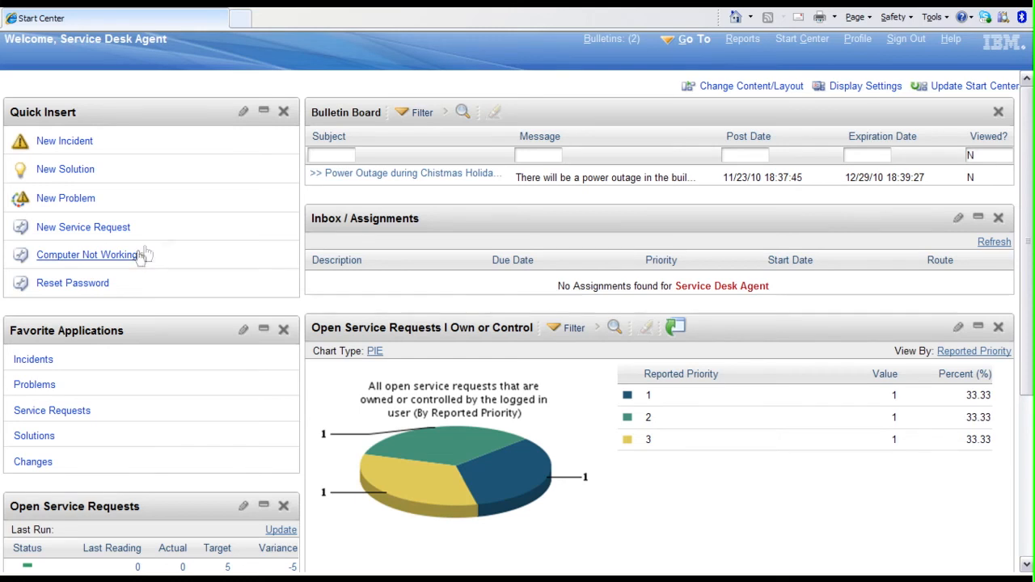
{"action": "mouse_move", "coordinate": [1025, 230]}
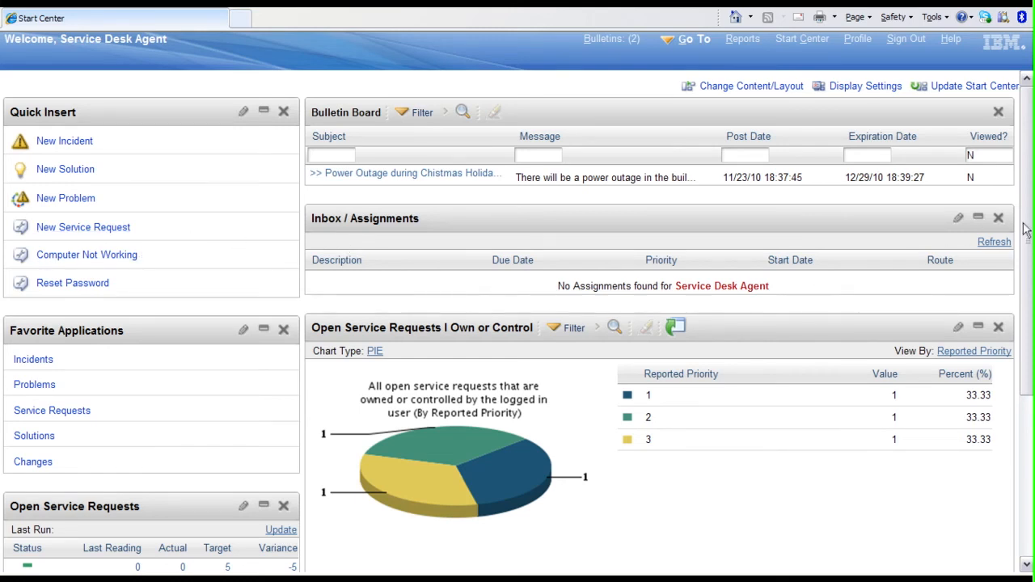
{"action": "scroll", "scroll_direction": "down", "scroll_amount": 3}
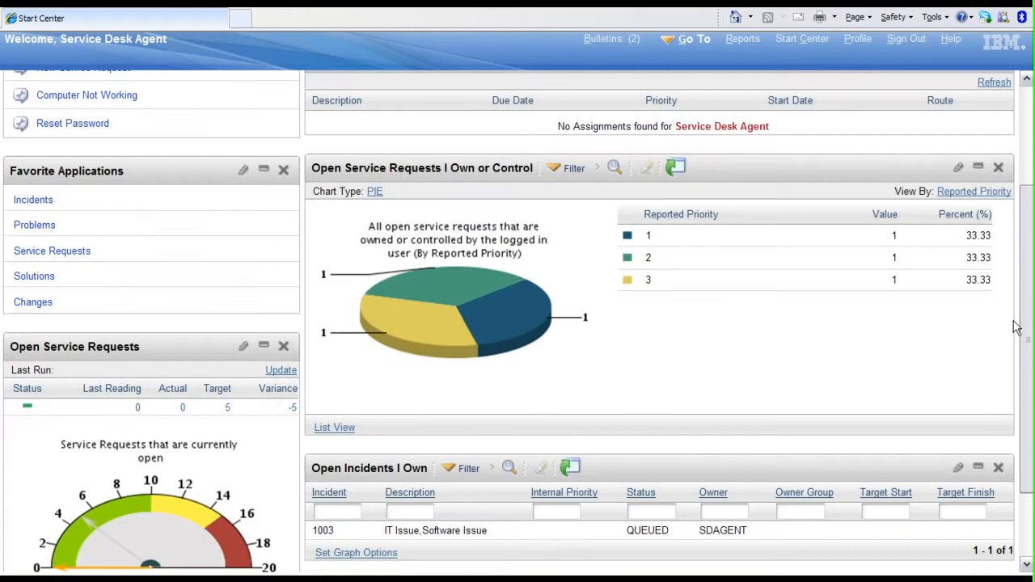
{"action": "mouse_move", "coordinate": [477, 359]}
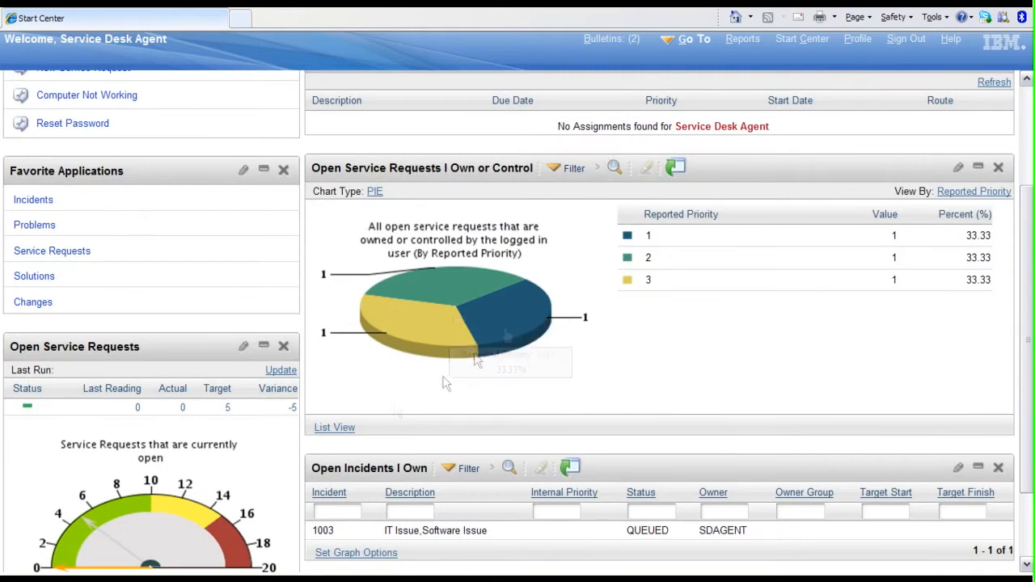
{"action": "mouse_move", "coordinate": [359, 378]}
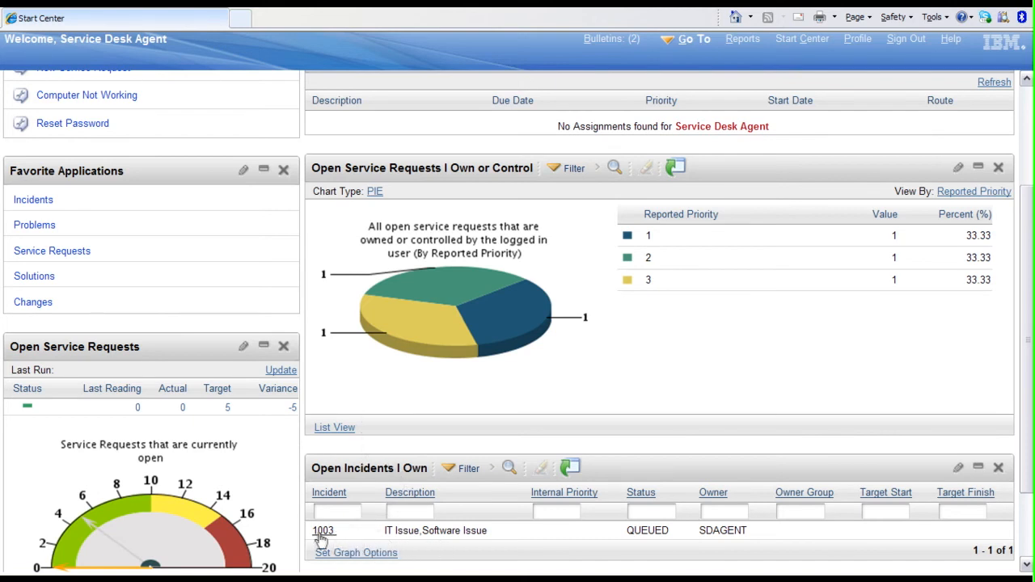
{"action": "mouse_move", "coordinate": [323, 530]}
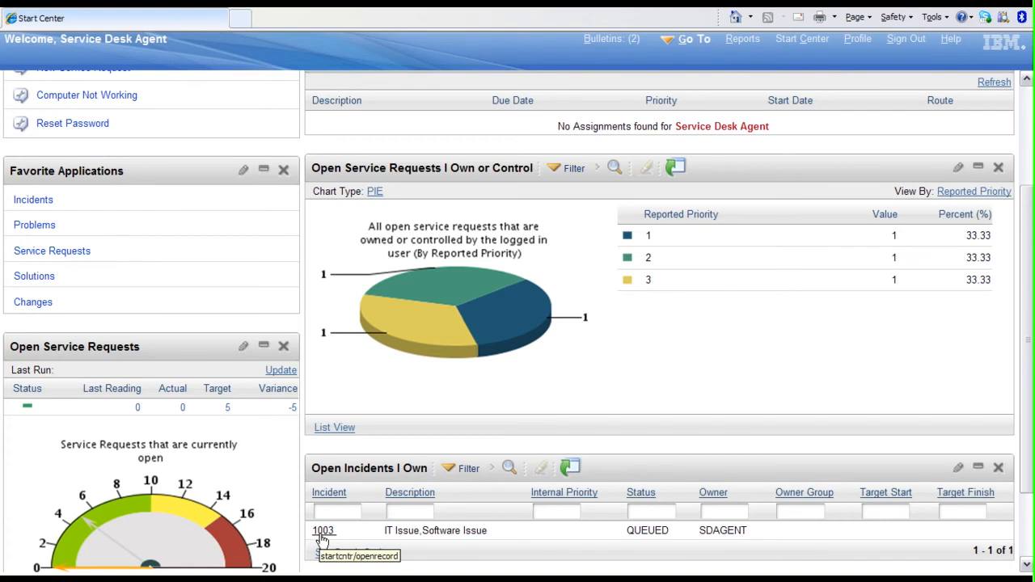
{"action": "mouse_move", "coordinate": [323, 540]}
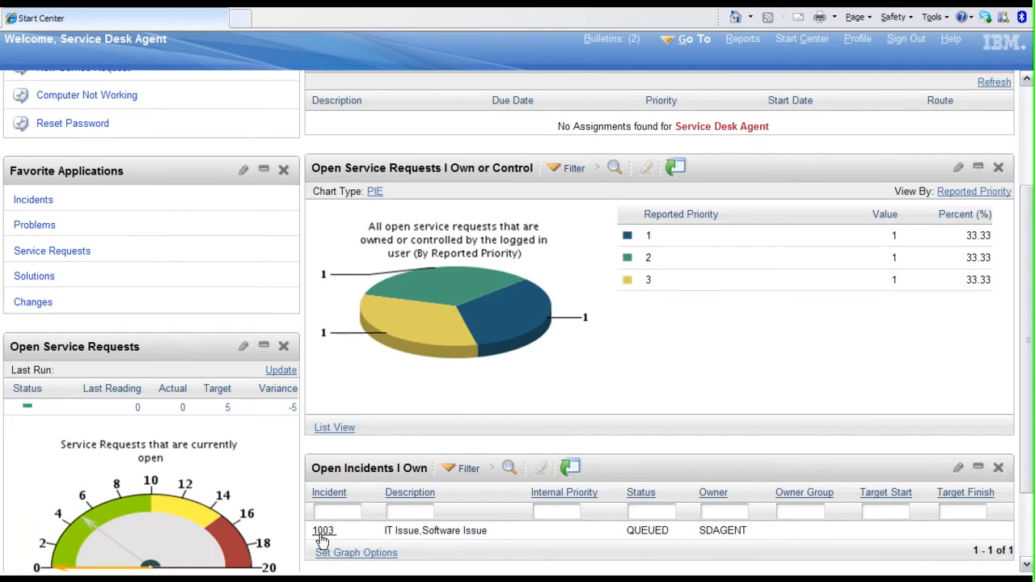
{"action": "mouse_move", "coordinate": [899, 72]}
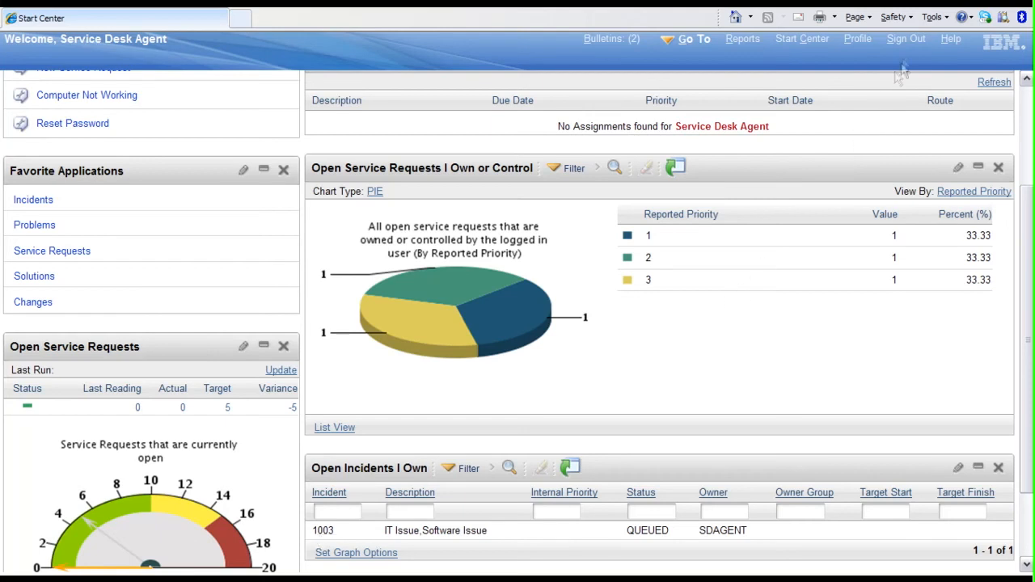
{"action": "mouse_move", "coordinate": [905, 38]}
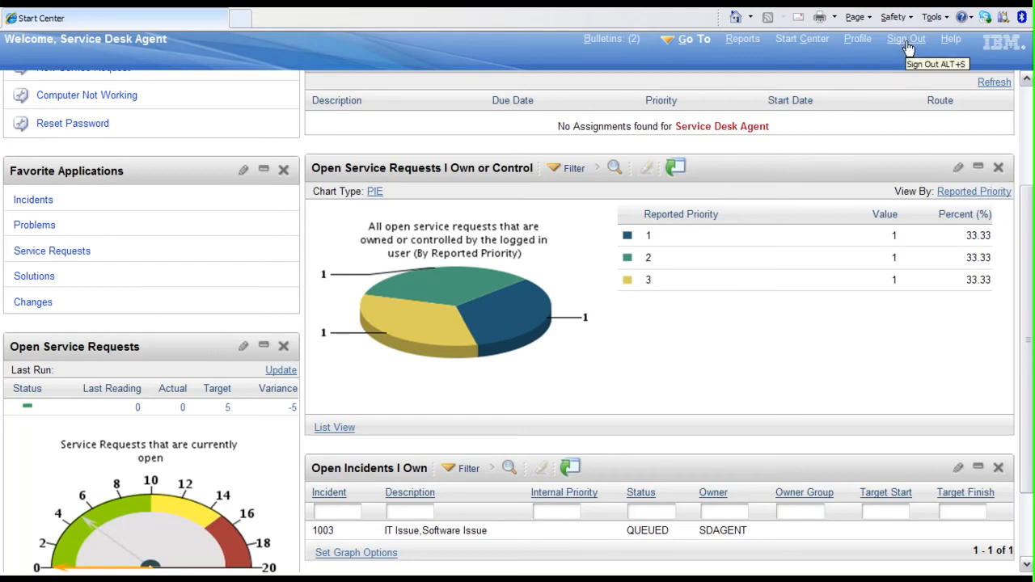
Sign out, then sign in as the change manager with saved user name change
{"action": "left_click", "coordinate": [905, 39]}
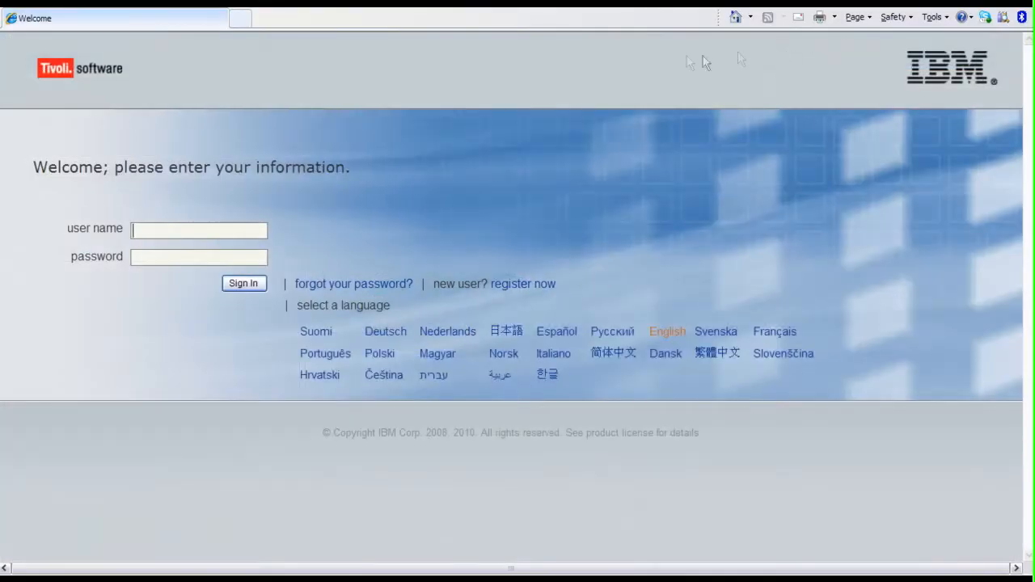
{"action": "type", "text": "ch"}
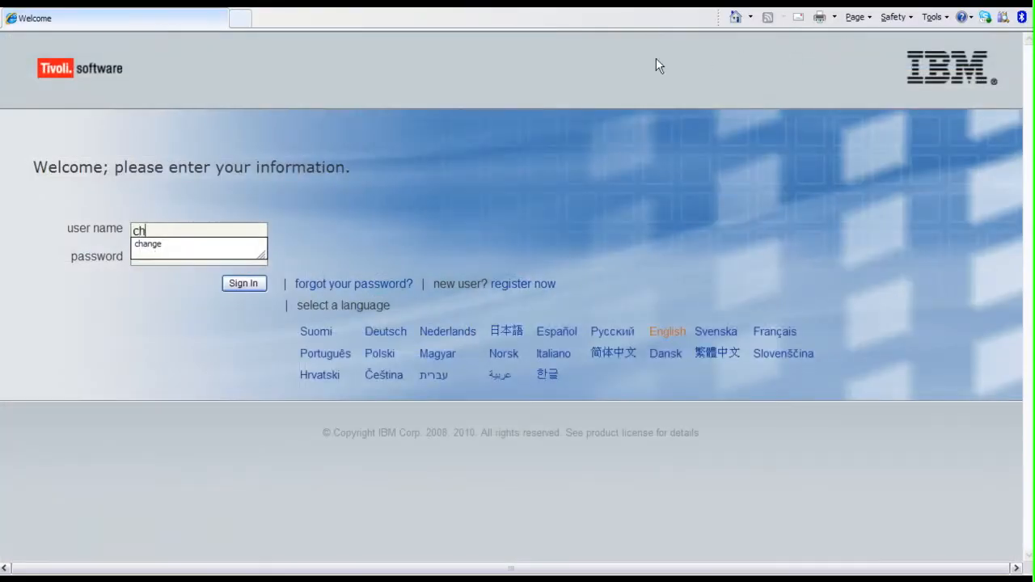
{"action": "left_click", "coordinate": [197, 245]}
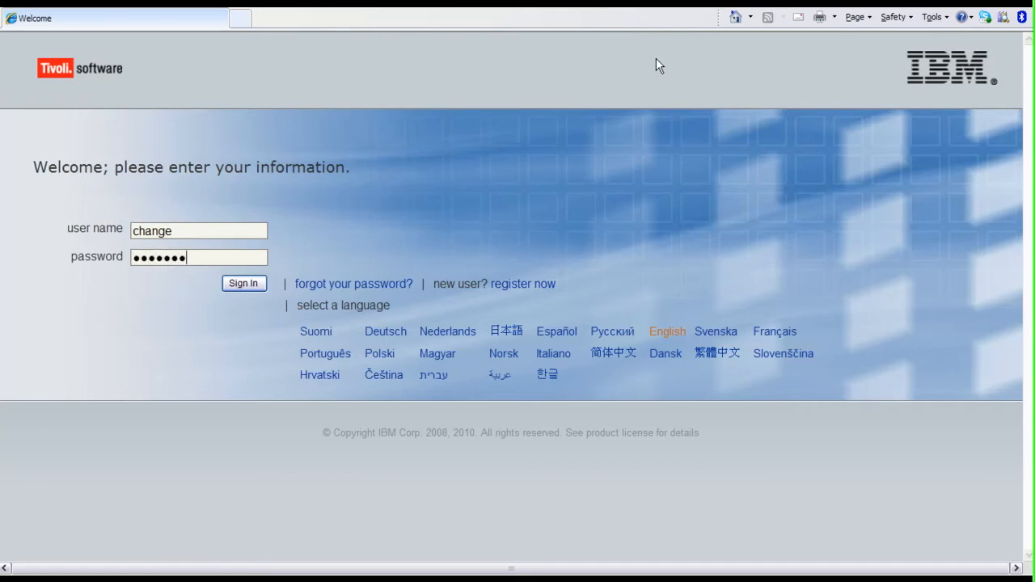
{"action": "left_click", "coordinate": [243, 283]}
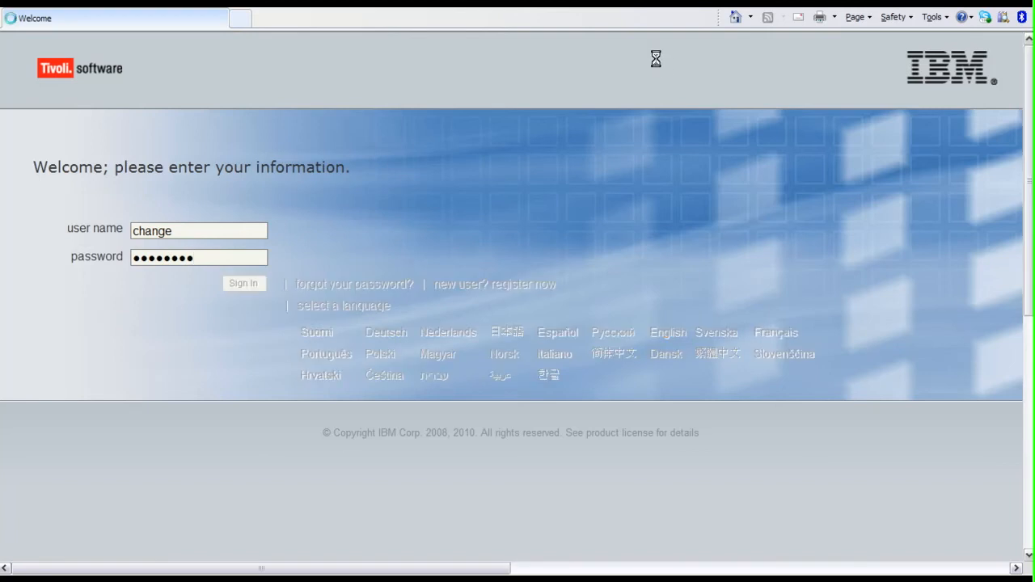
{"action": "left_click", "coordinate": [243, 283]}
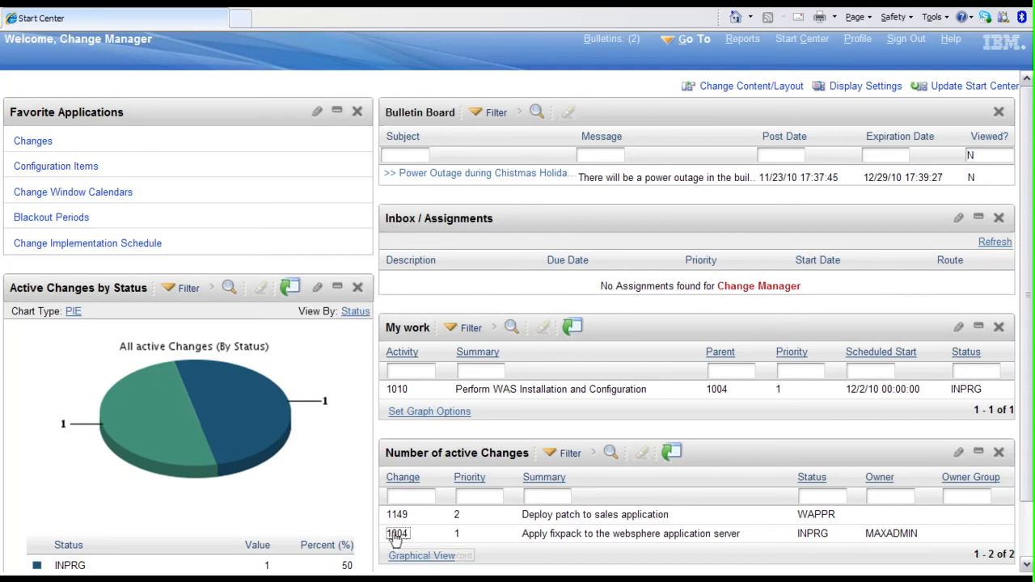
Open change 1004 from the Number of active Changes portlet
{"action": "left_click", "coordinate": [398, 534]}
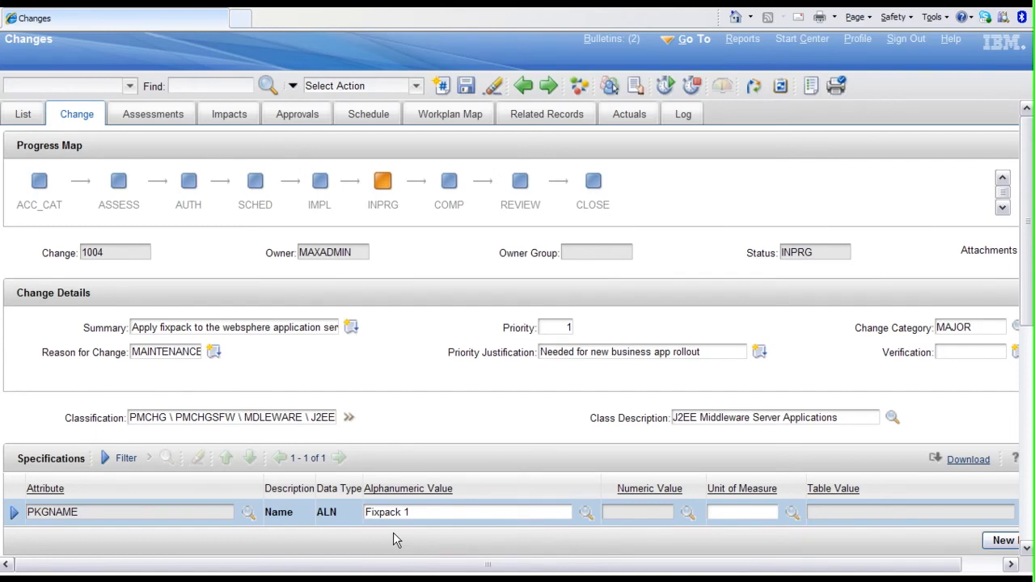
{"action": "mouse_move", "coordinate": [256, 152]}
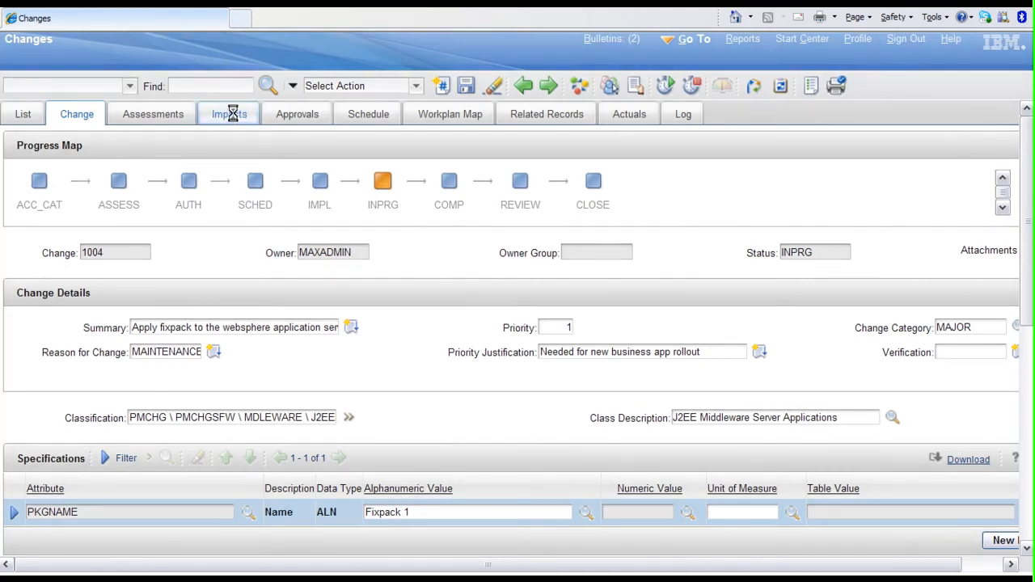
Show the Impacts of change 1004: WebSphere server and Windows 2008 CIs, both offline
{"action": "left_click", "coordinate": [229, 113]}
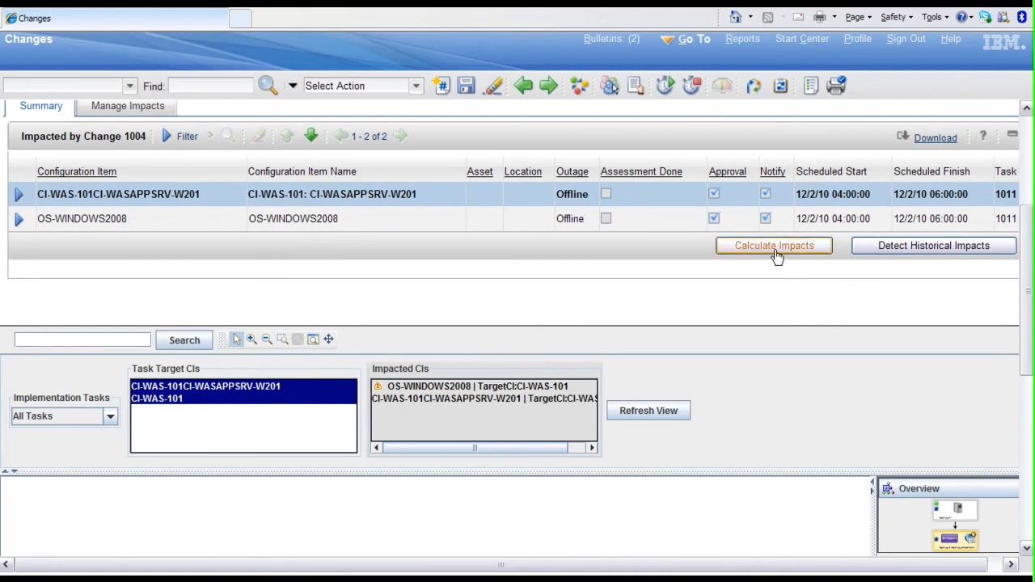
{"action": "mouse_move", "coordinate": [887, 343]}
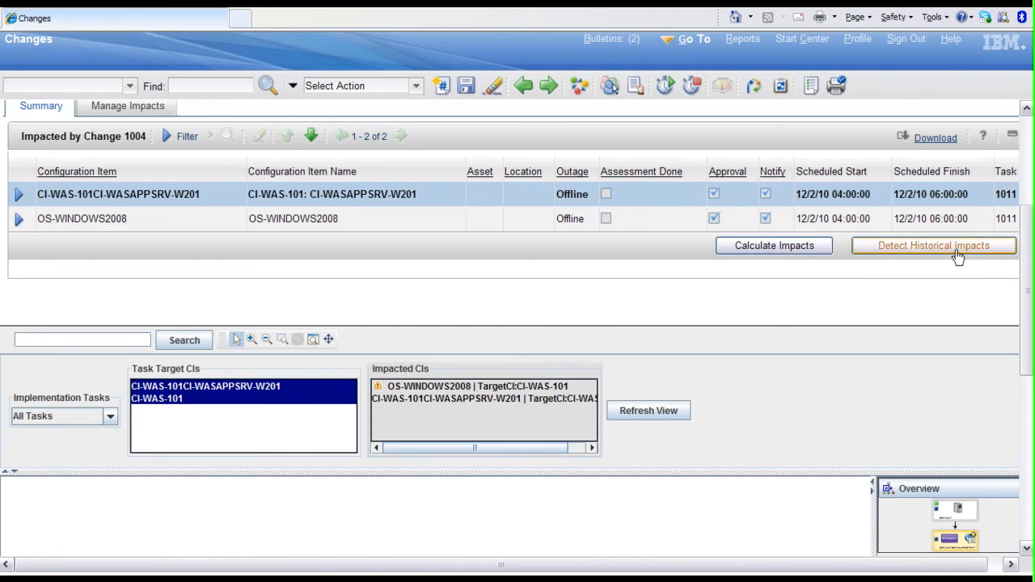
{"action": "mouse_move", "coordinate": [964, 262]}
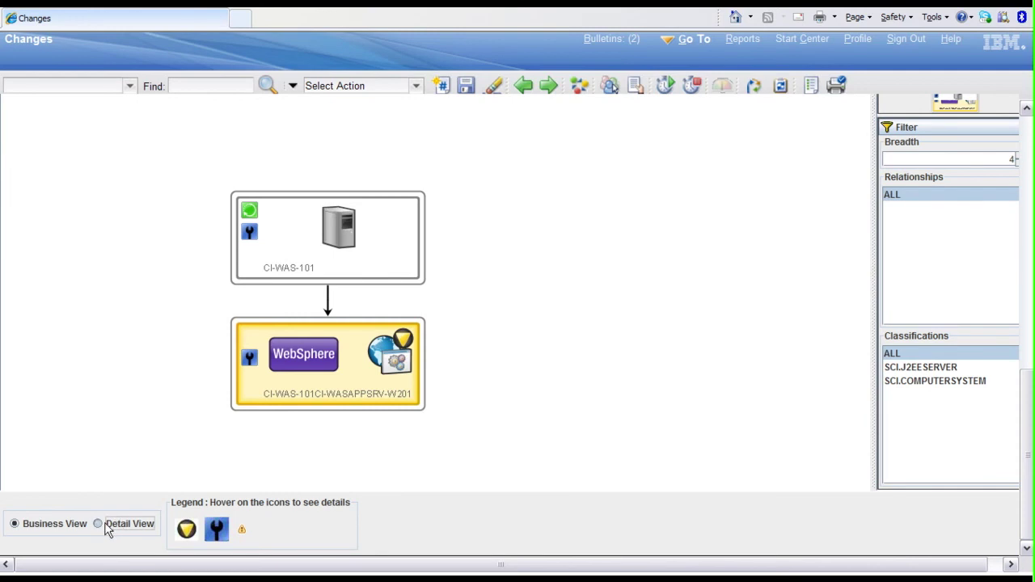
Switch the impact topology graph to Detail View, fit it to the window and scan through it
{"action": "left_click", "coordinate": [97, 524]}
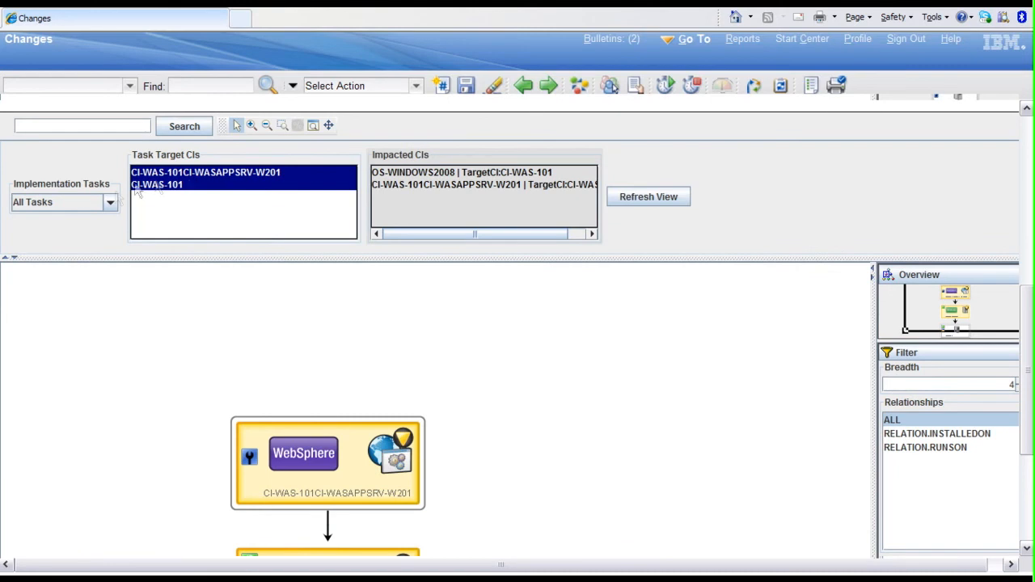
{"action": "mouse_move", "coordinate": [211, 186]}
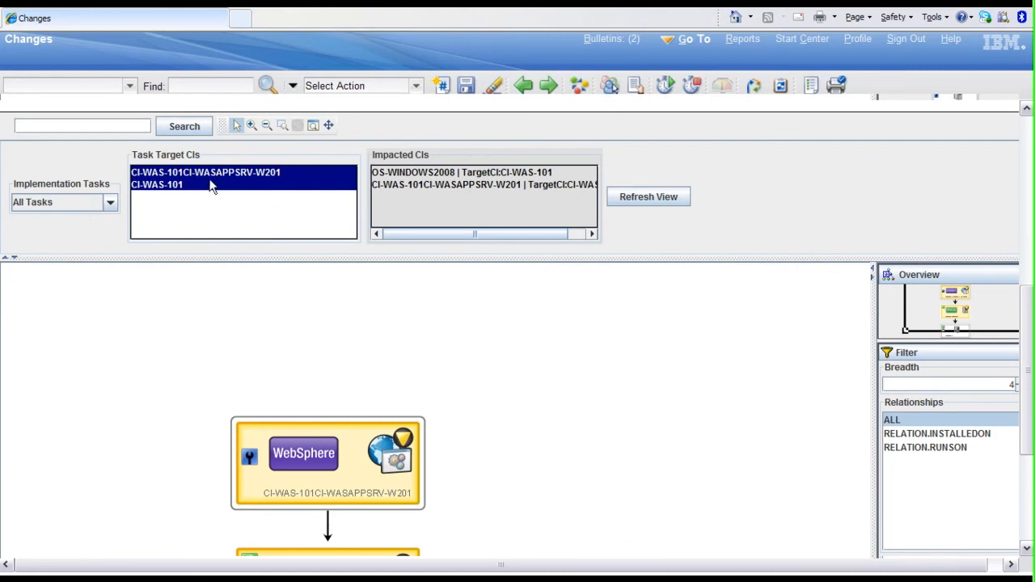
{"action": "mouse_move", "coordinate": [262, 188]}
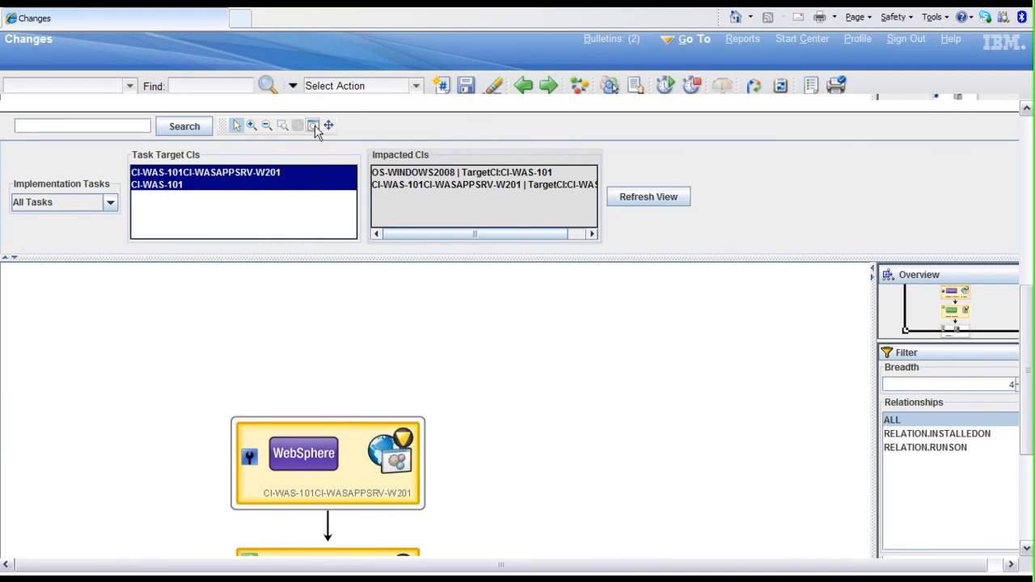
{"action": "left_click", "coordinate": [314, 126]}
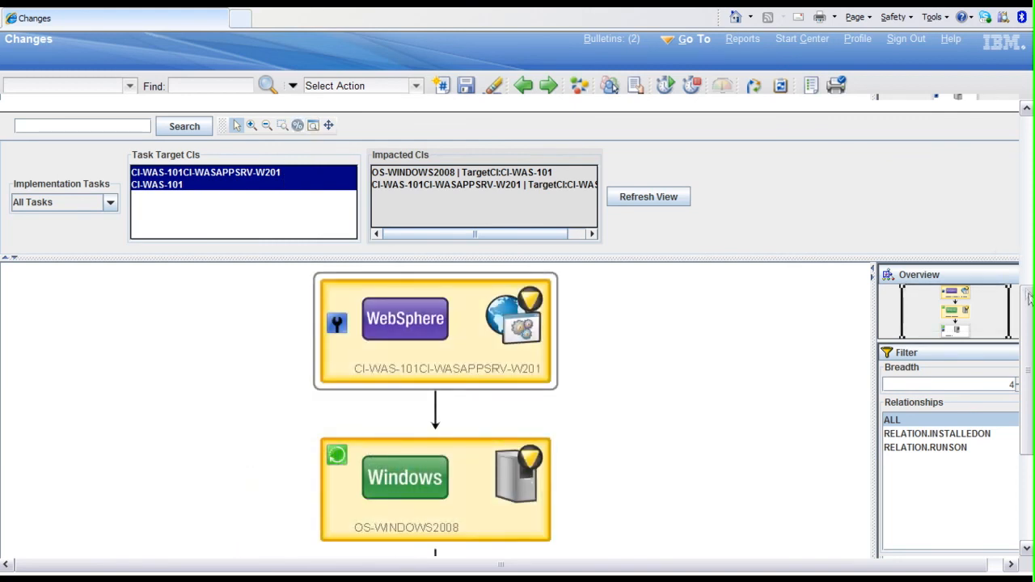
{"action": "scroll", "scroll_direction": "down", "scroll_amount": 3}
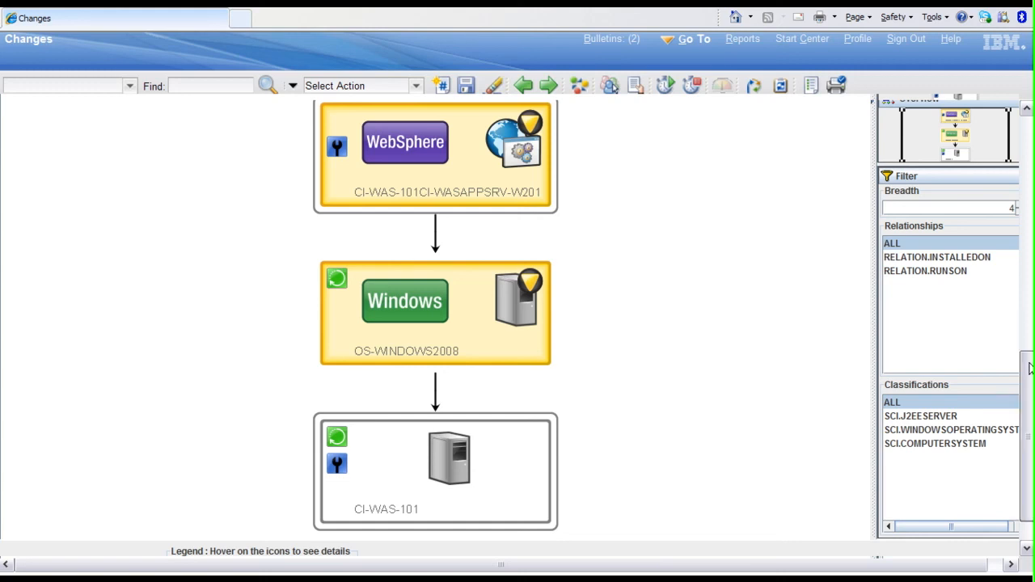
{"action": "scroll", "scroll_direction": "up", "scroll_amount": 3}
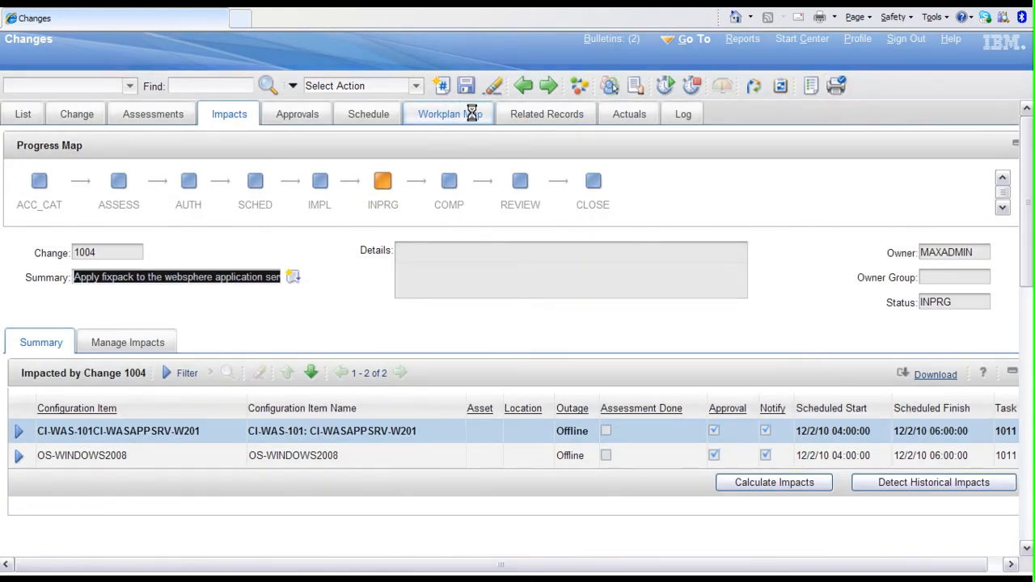
Show the Workplan Map of change 1004 and enlarge the task status diagram
{"action": "left_click", "coordinate": [449, 113]}
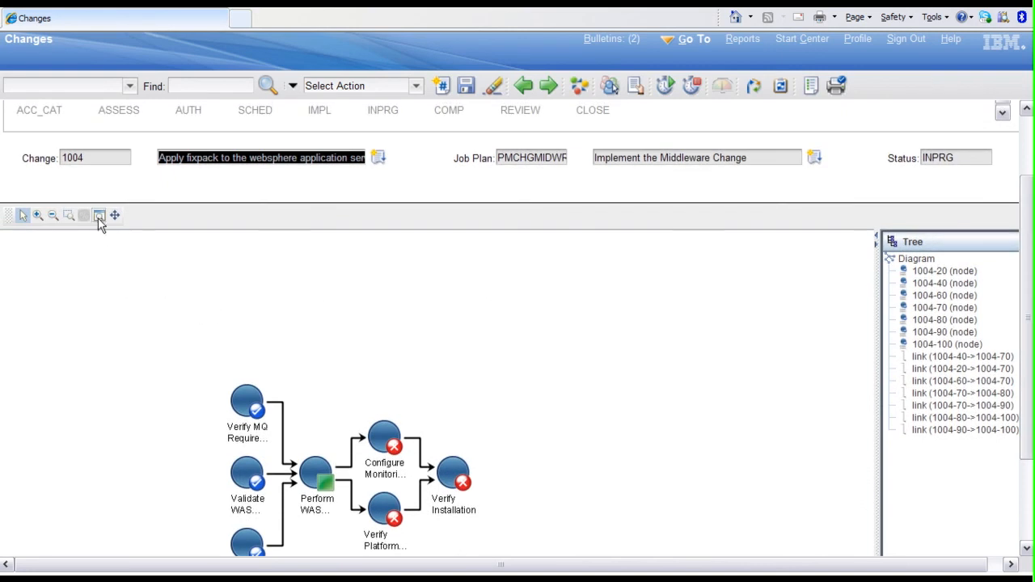
{"action": "left_click", "coordinate": [101, 215]}
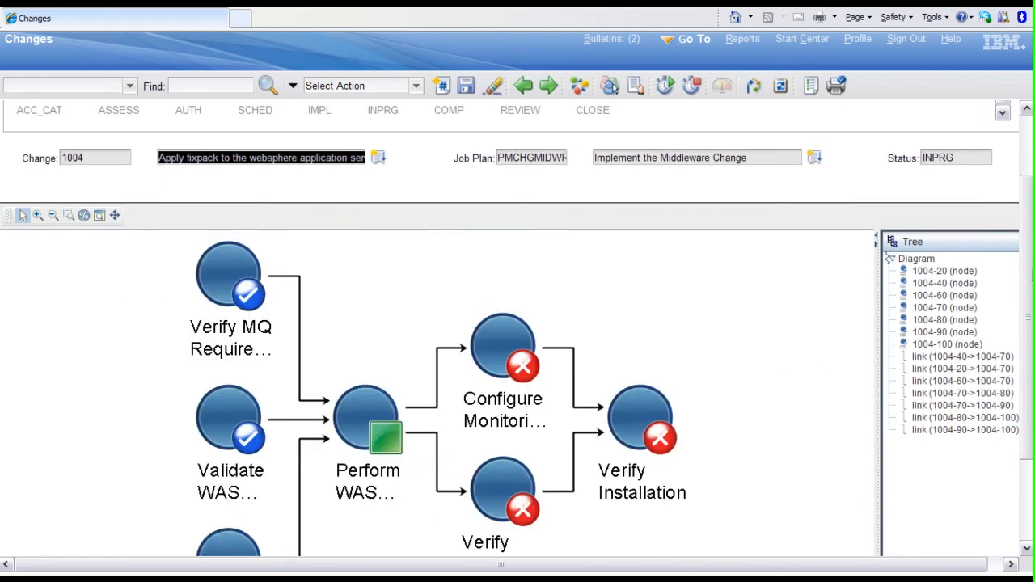